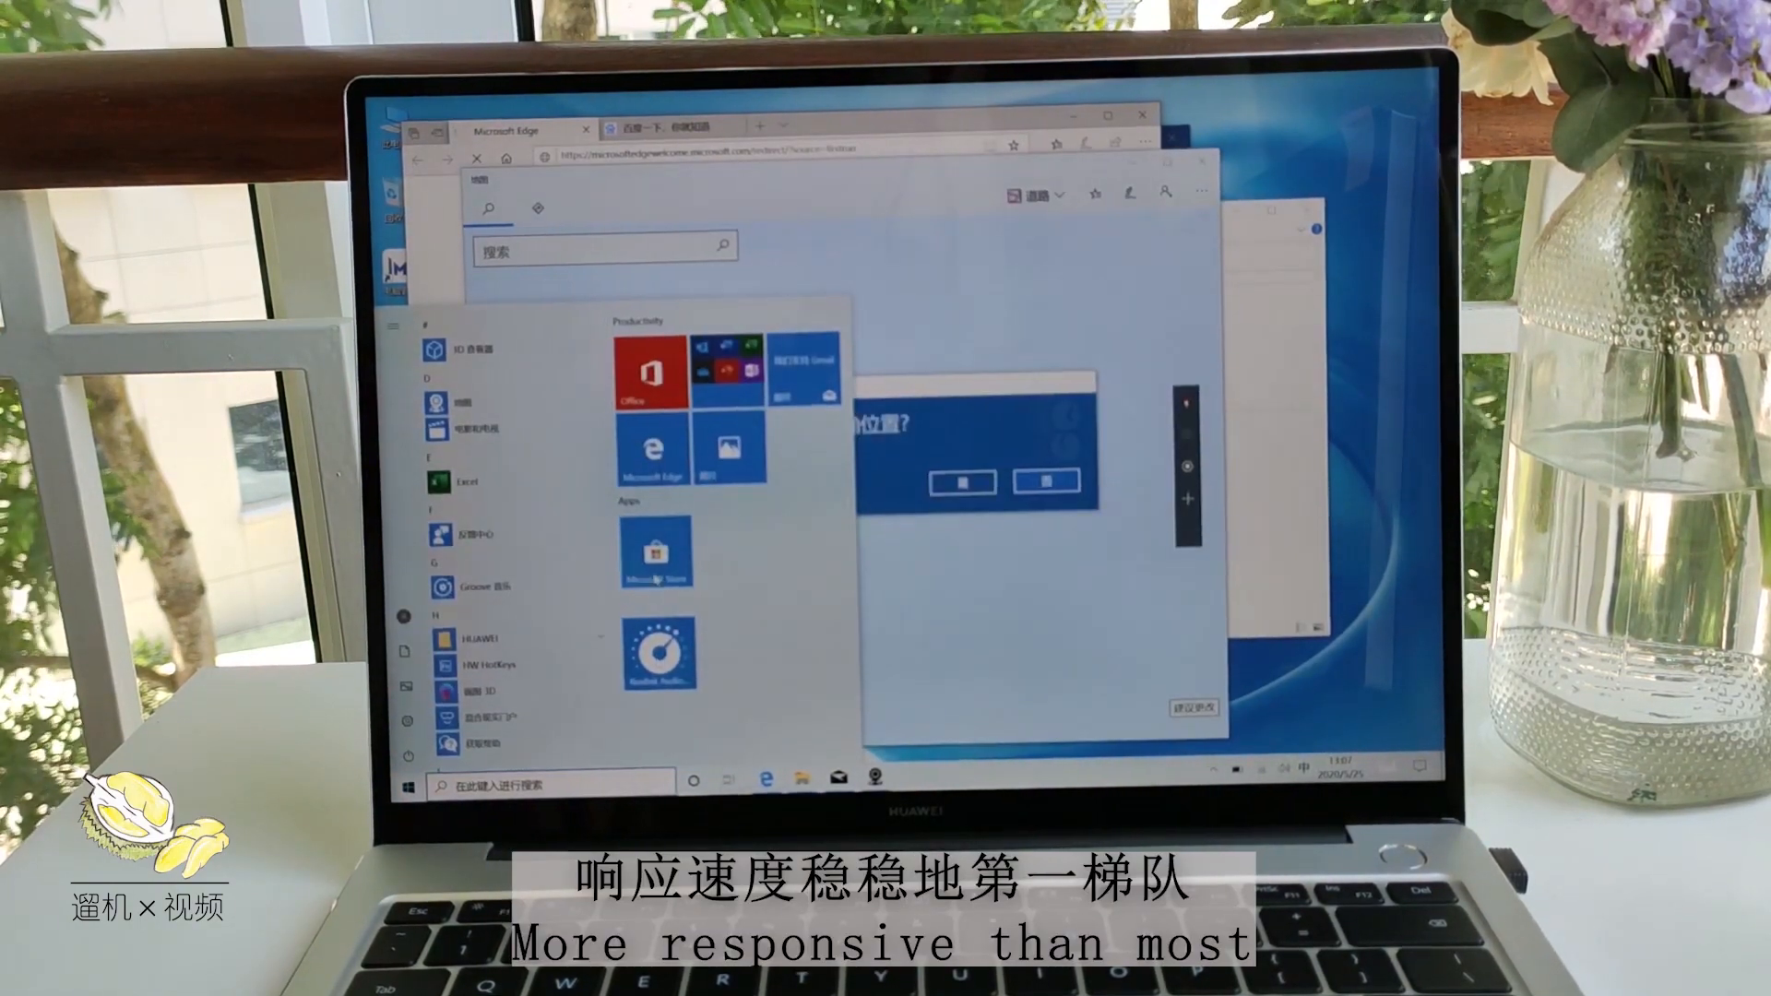
- Dismiss the Start menu and bring the Edge window with the YouTube Tube singer video forward
left_click(654, 553)
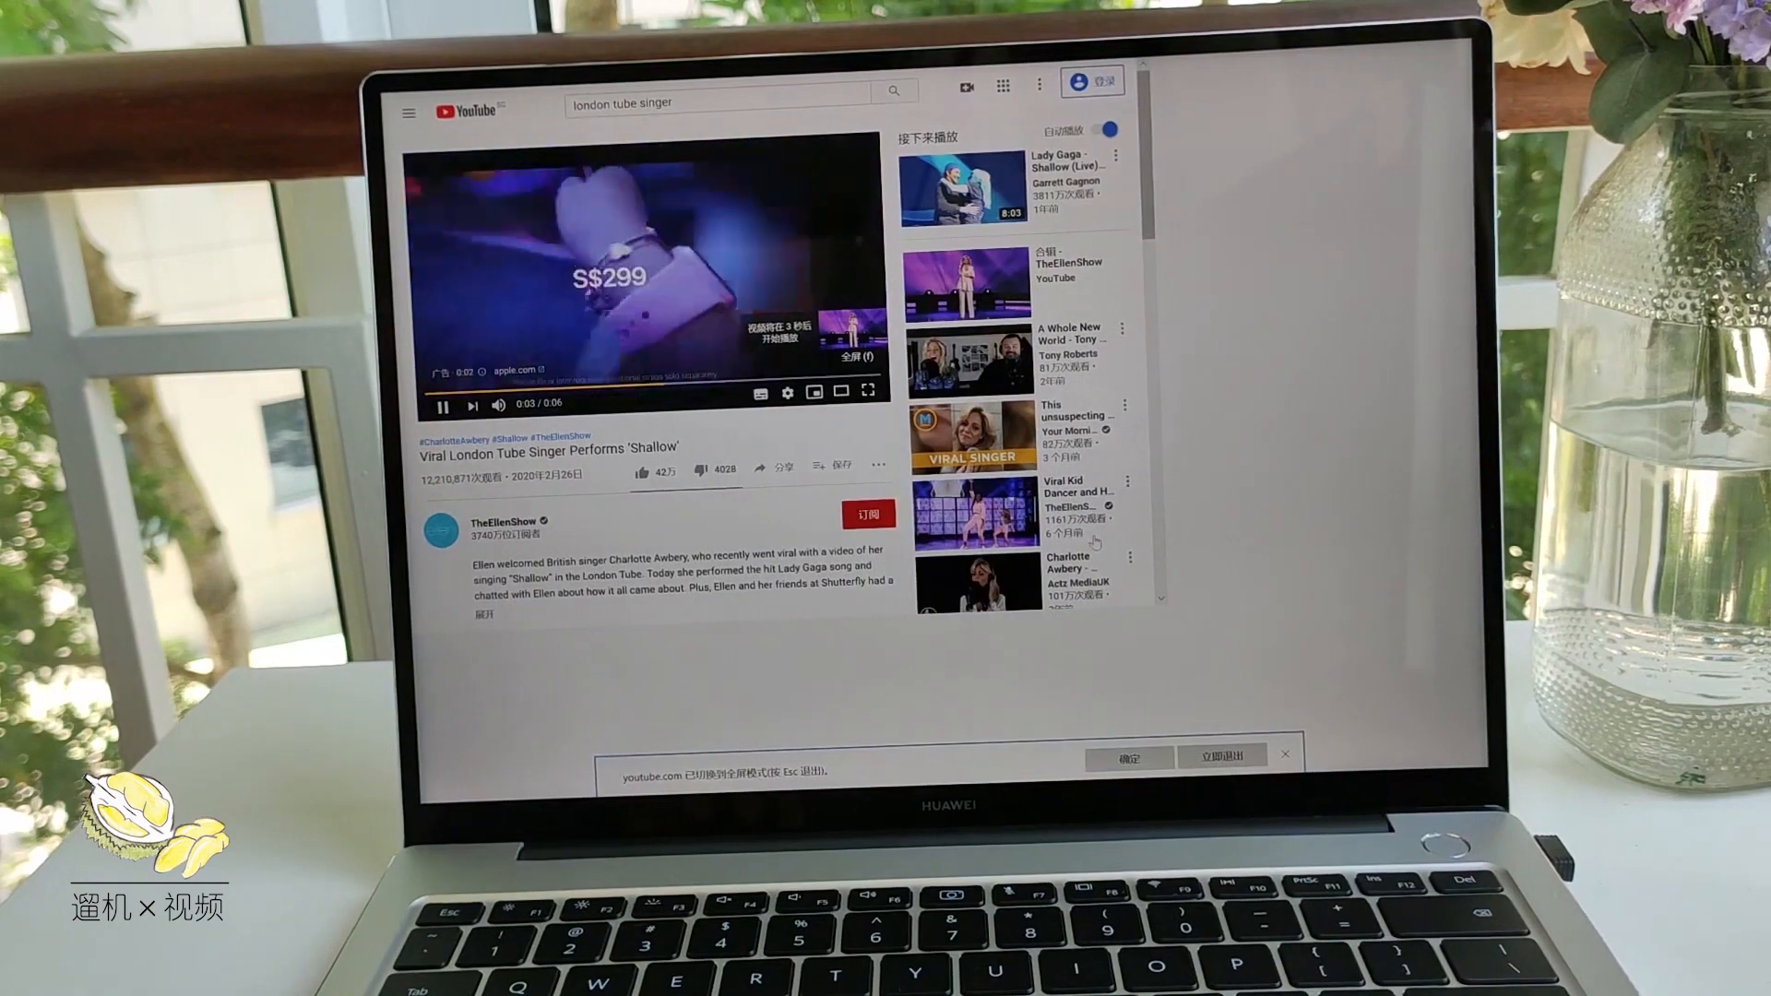
- Take the 'Shallow' Tube singer video out of full screen into a smaller Edge window
left_click(867, 392)
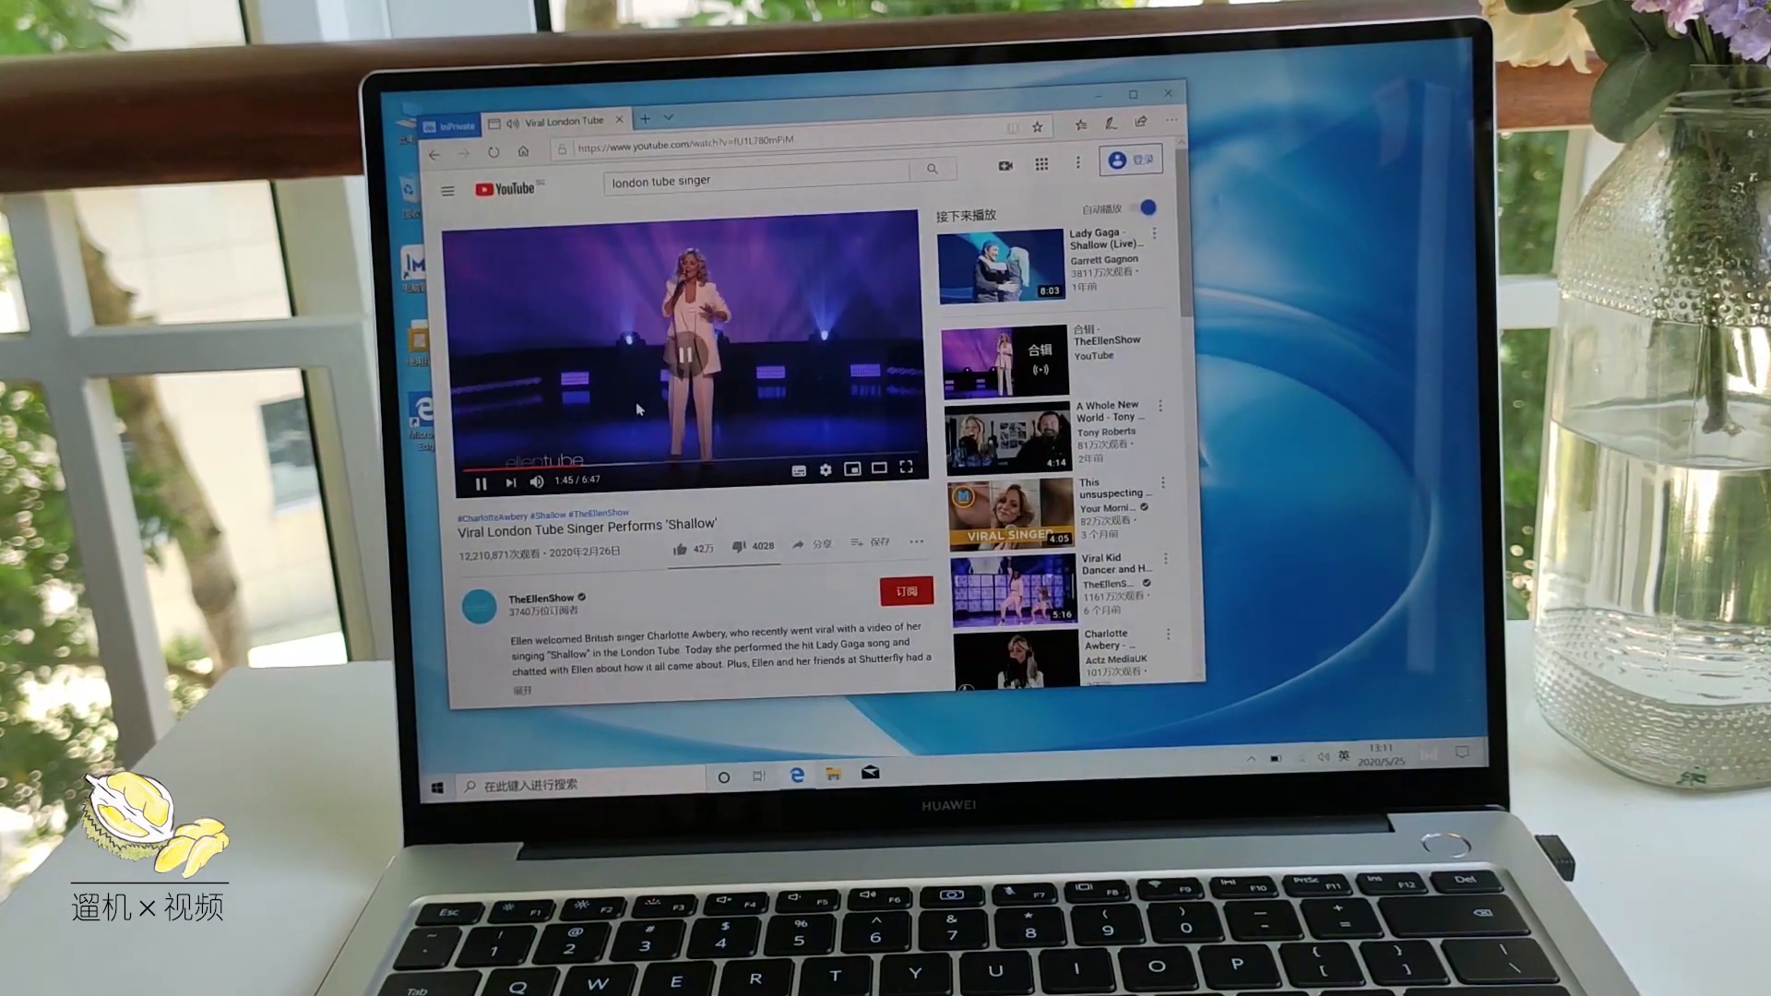
left_click(480, 480)
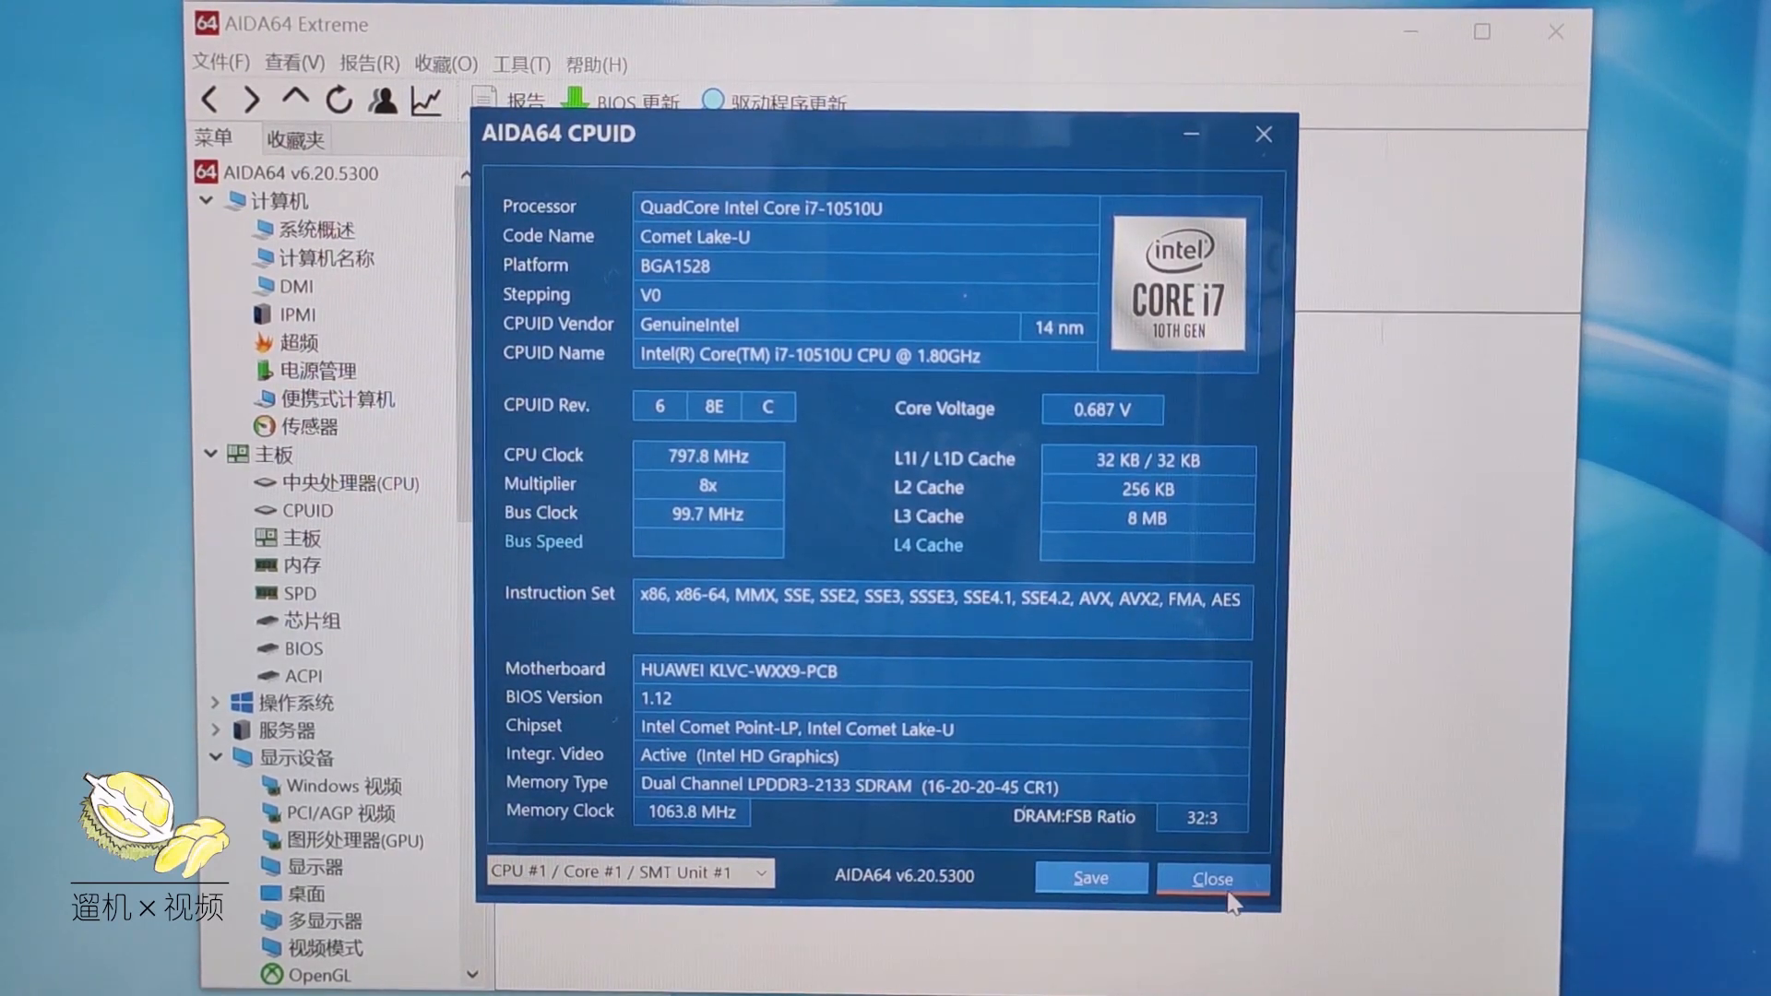
- Close CPUID details, view Power Management, then the HUAWEI KLVC-WXX9-PCB motherboard page
left_click(1213, 877)
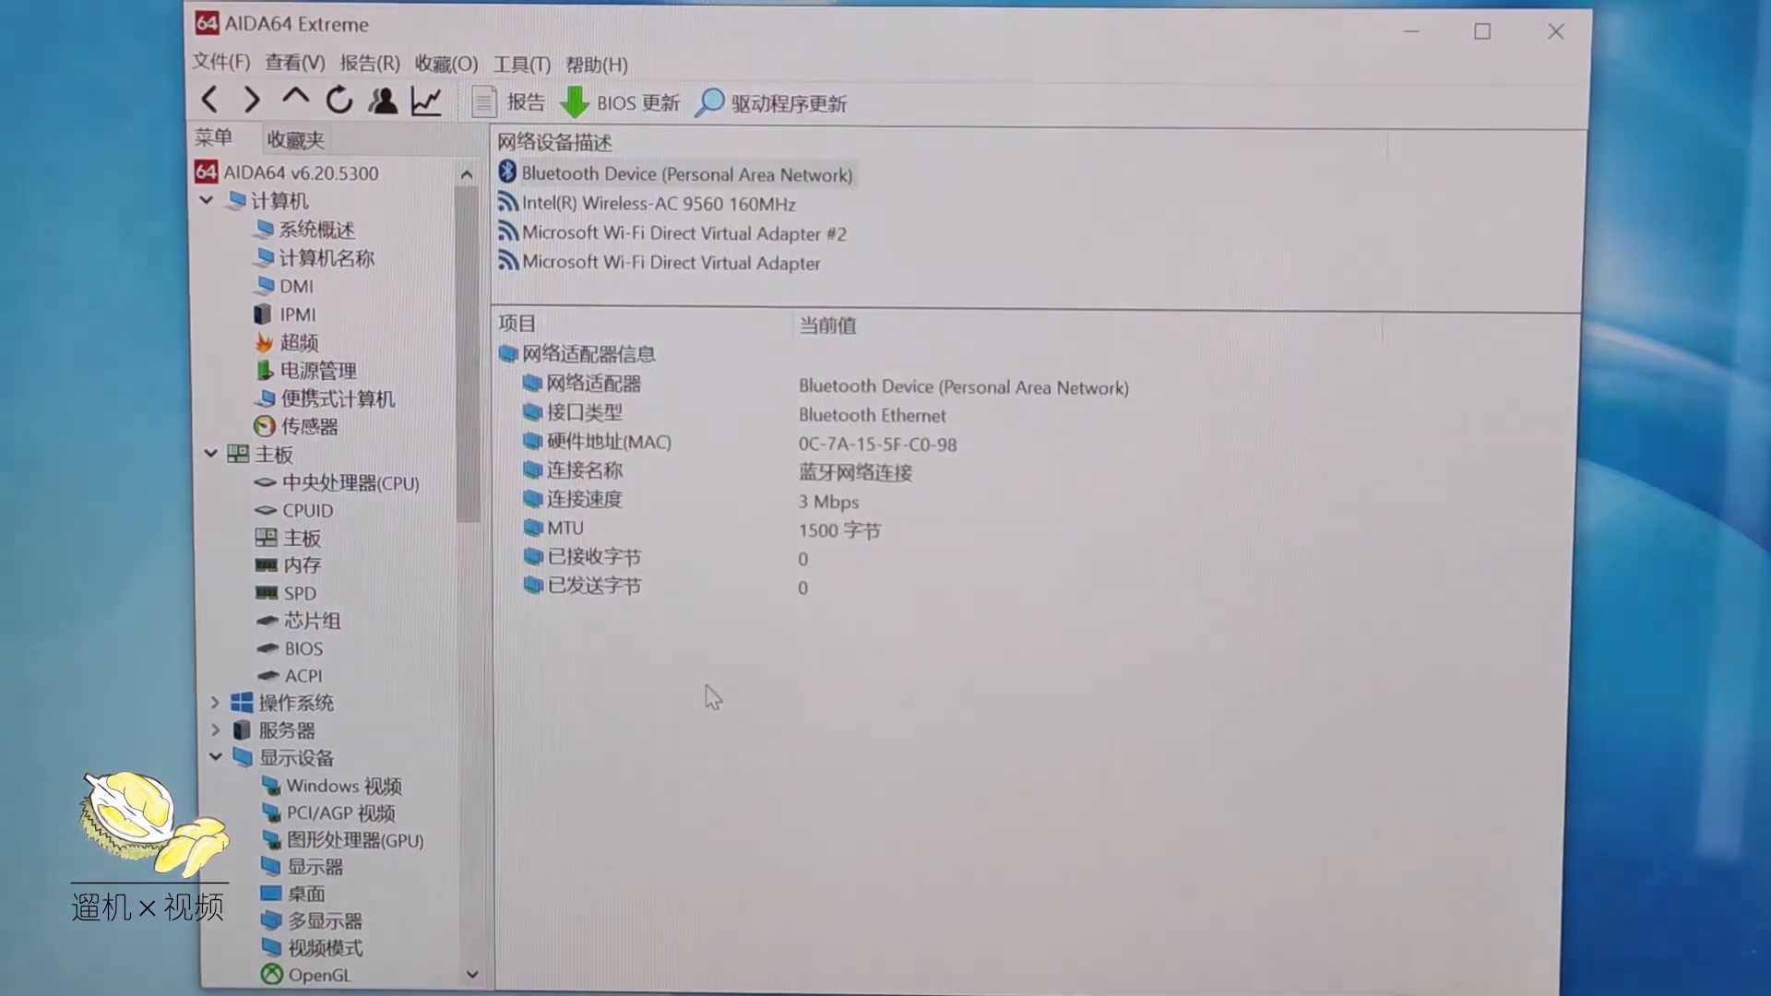
left_click(318, 368)
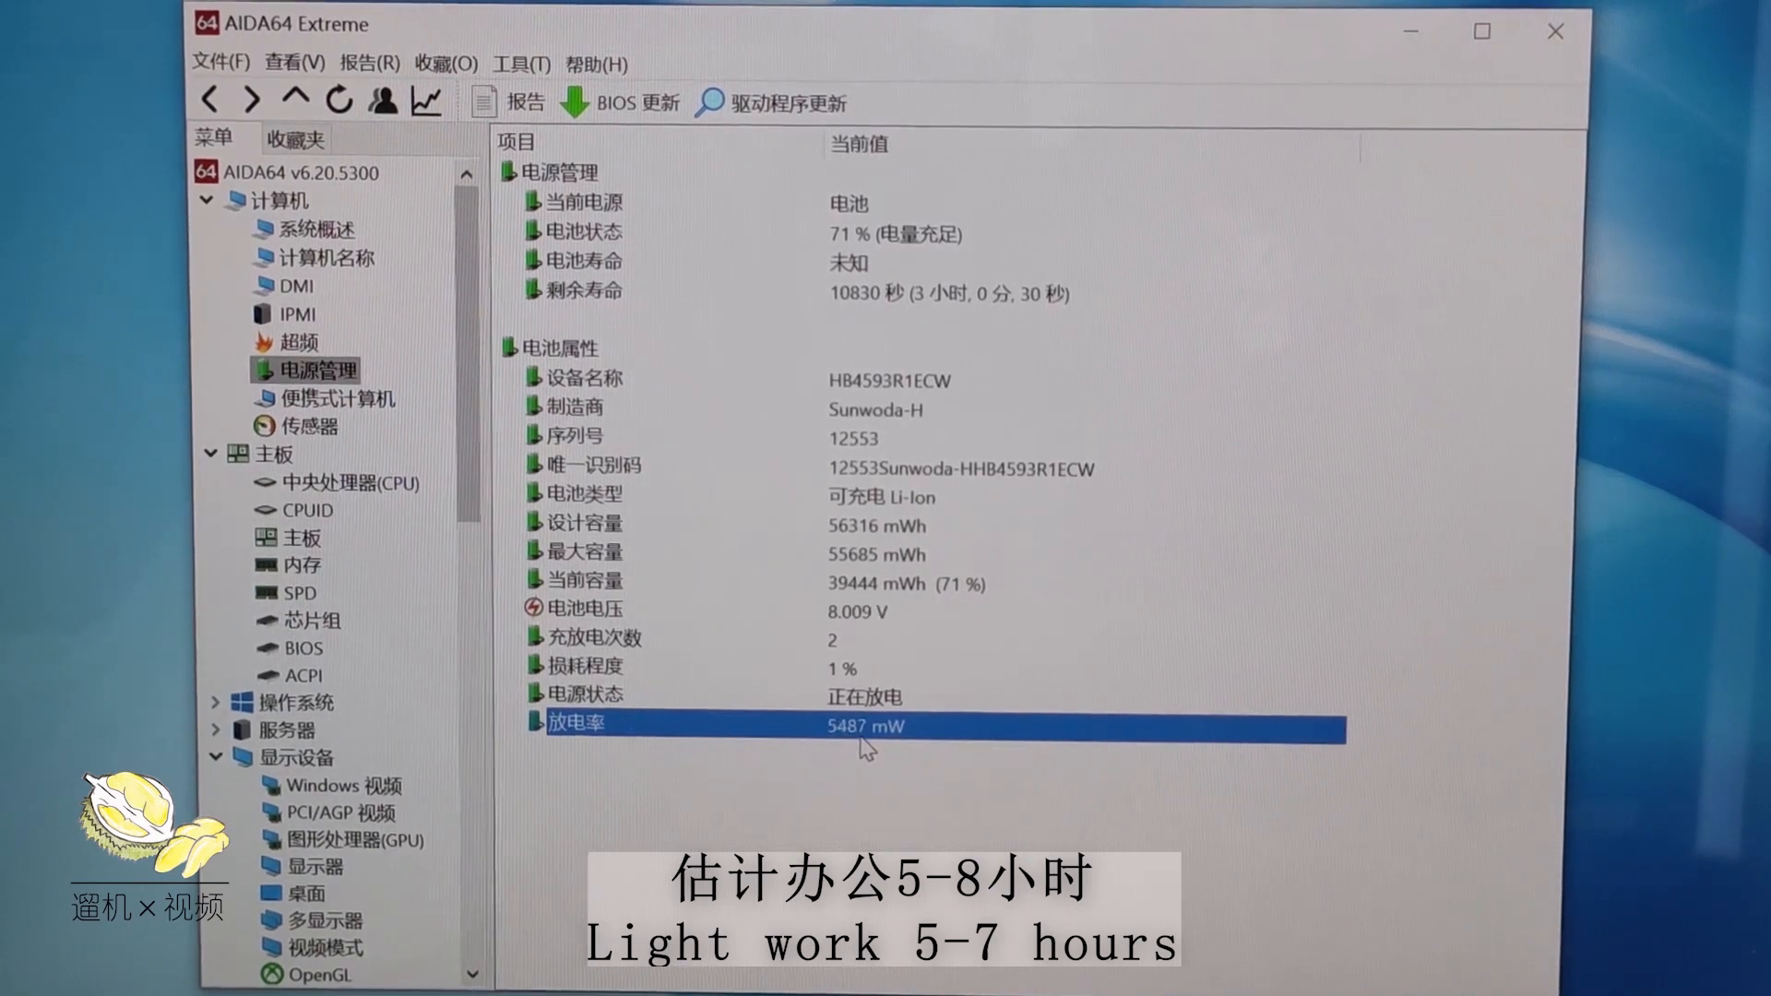
mouse_move(371, 593)
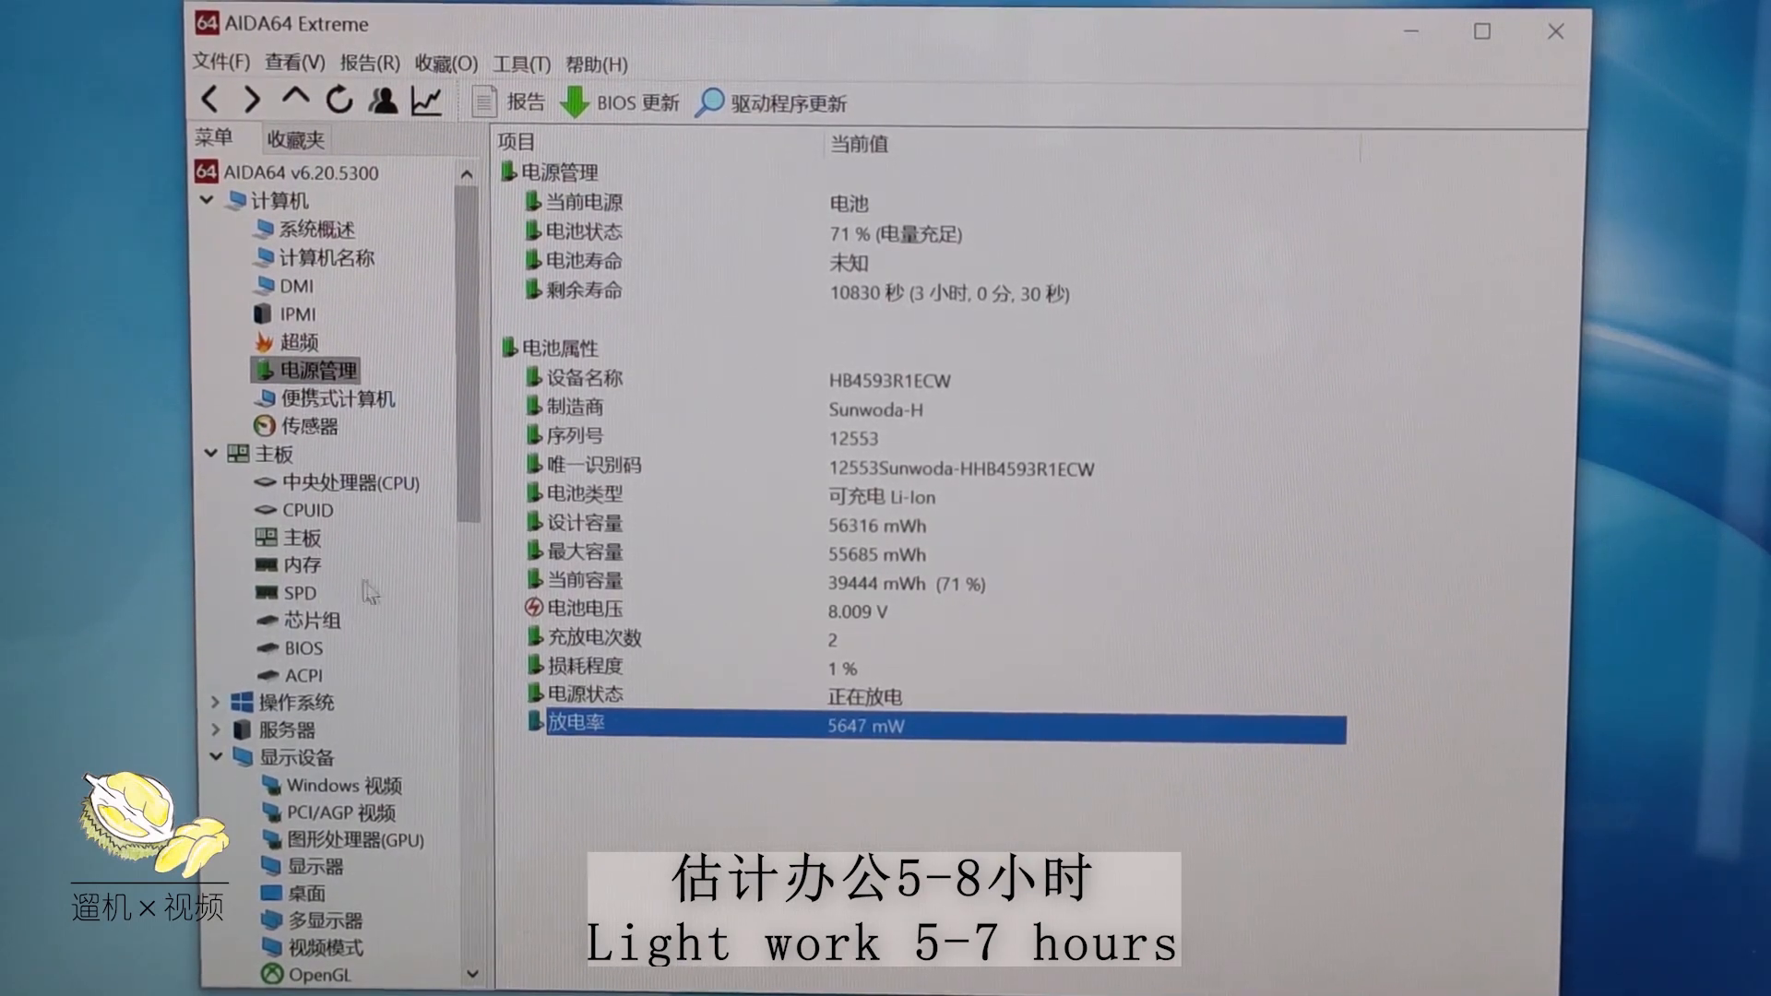
left_click(303, 538)
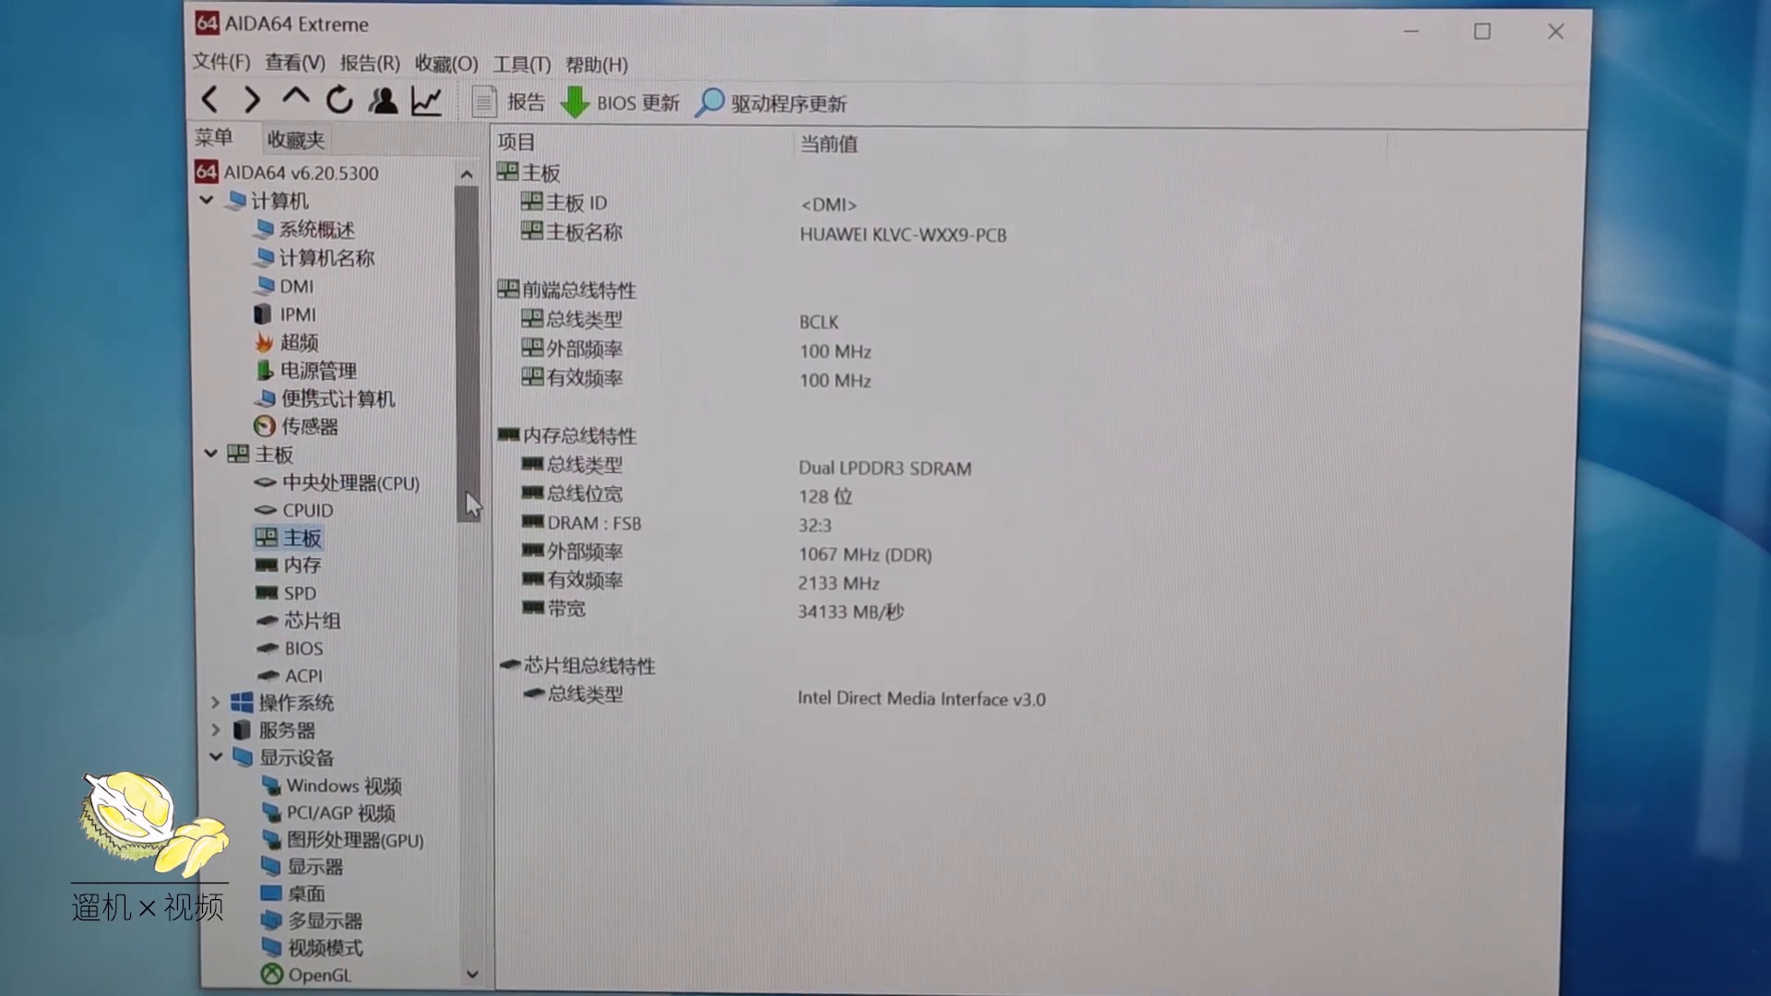
- Browse display panel and network adapter pages, ending on the GPGPU page with the GeForce MX350
scroll("down", 3)
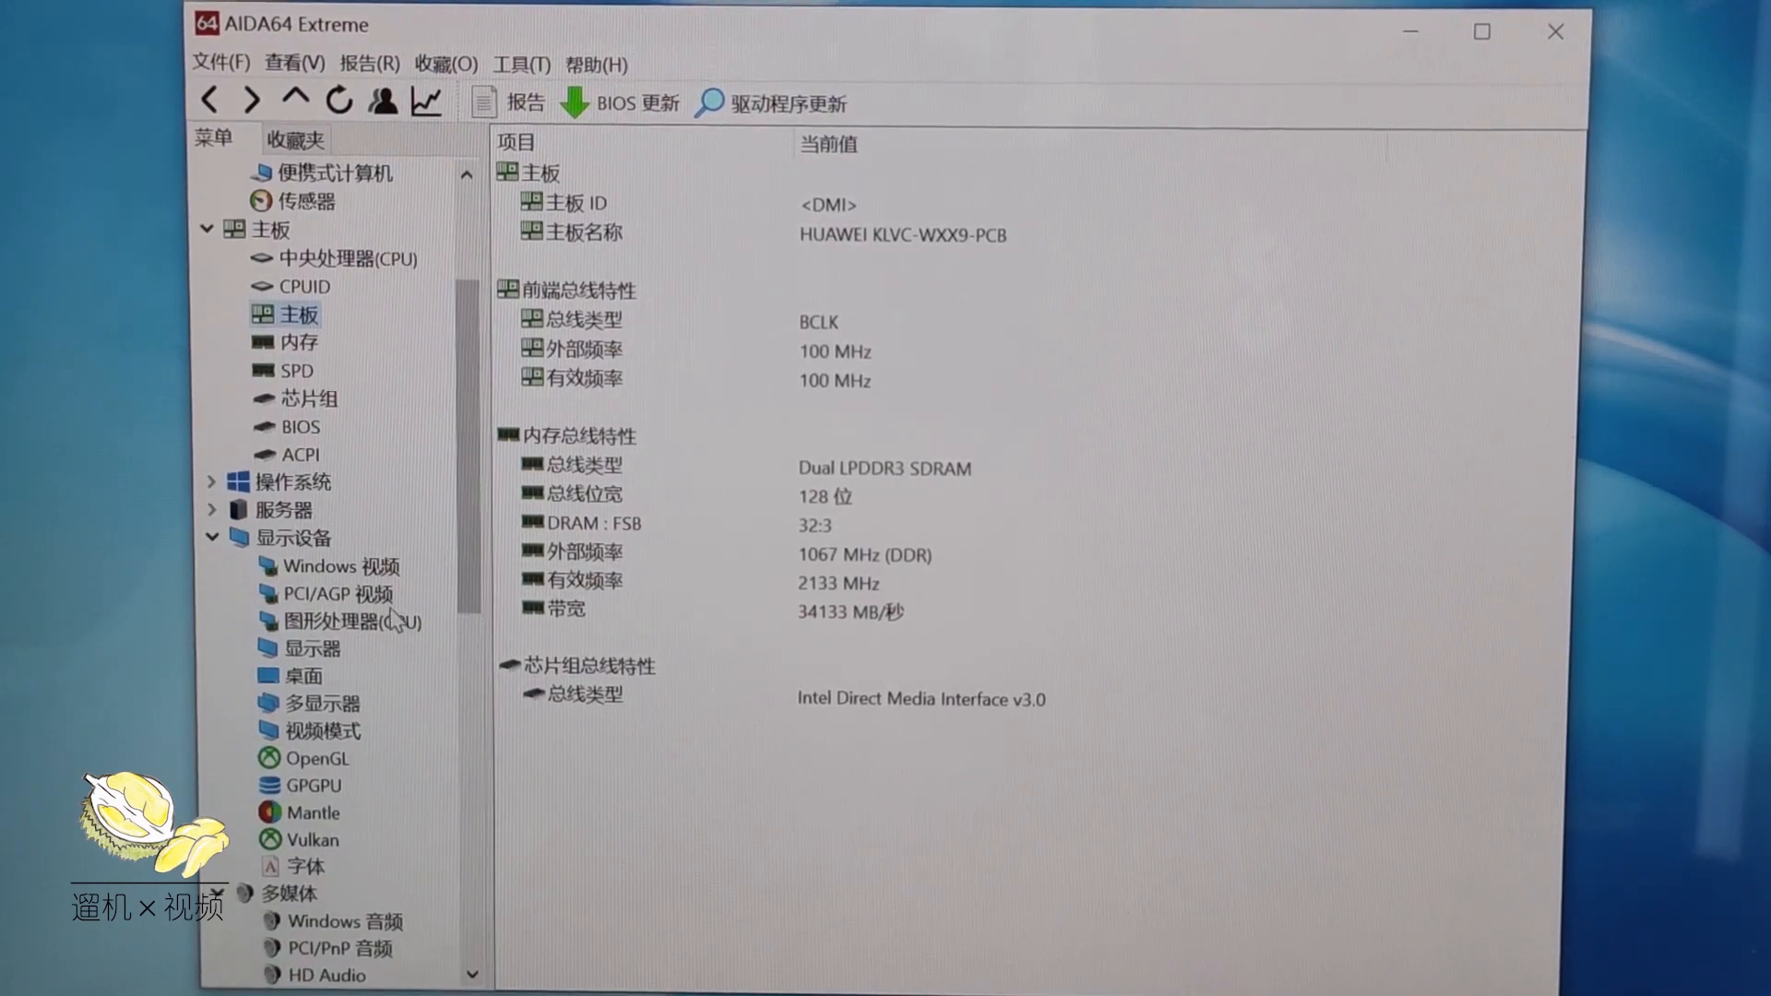
left_click(309, 648)
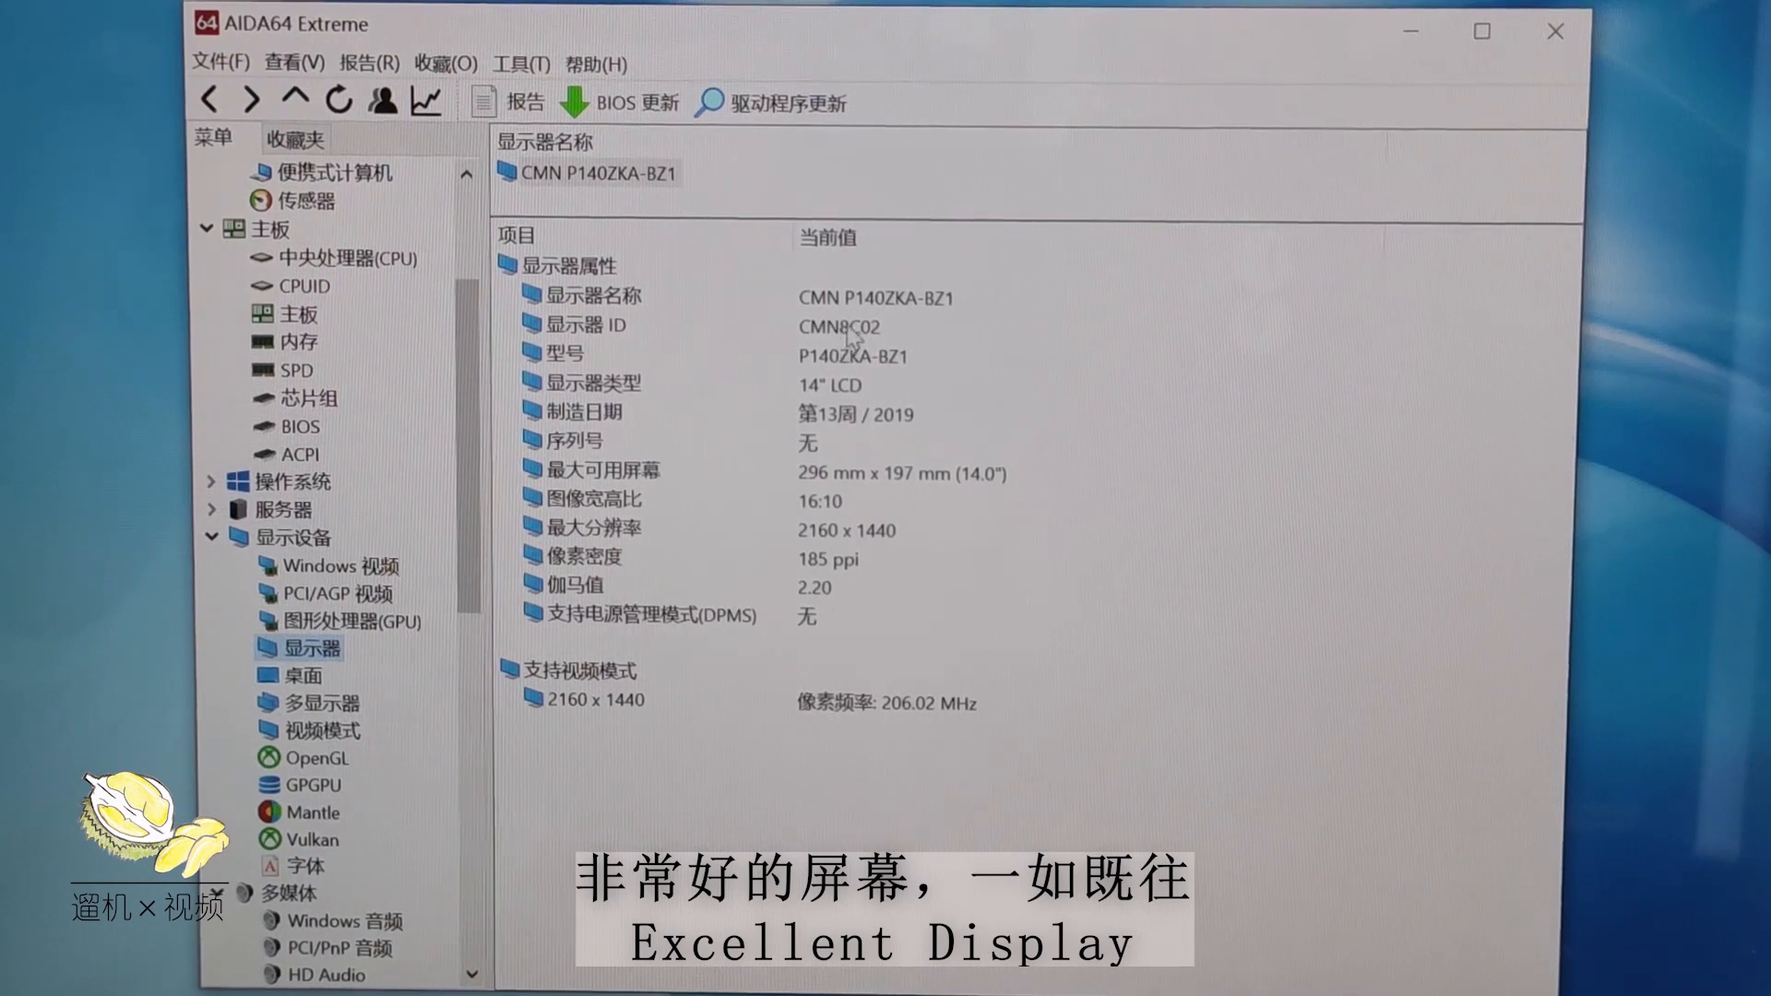
mouse_move(808, 344)
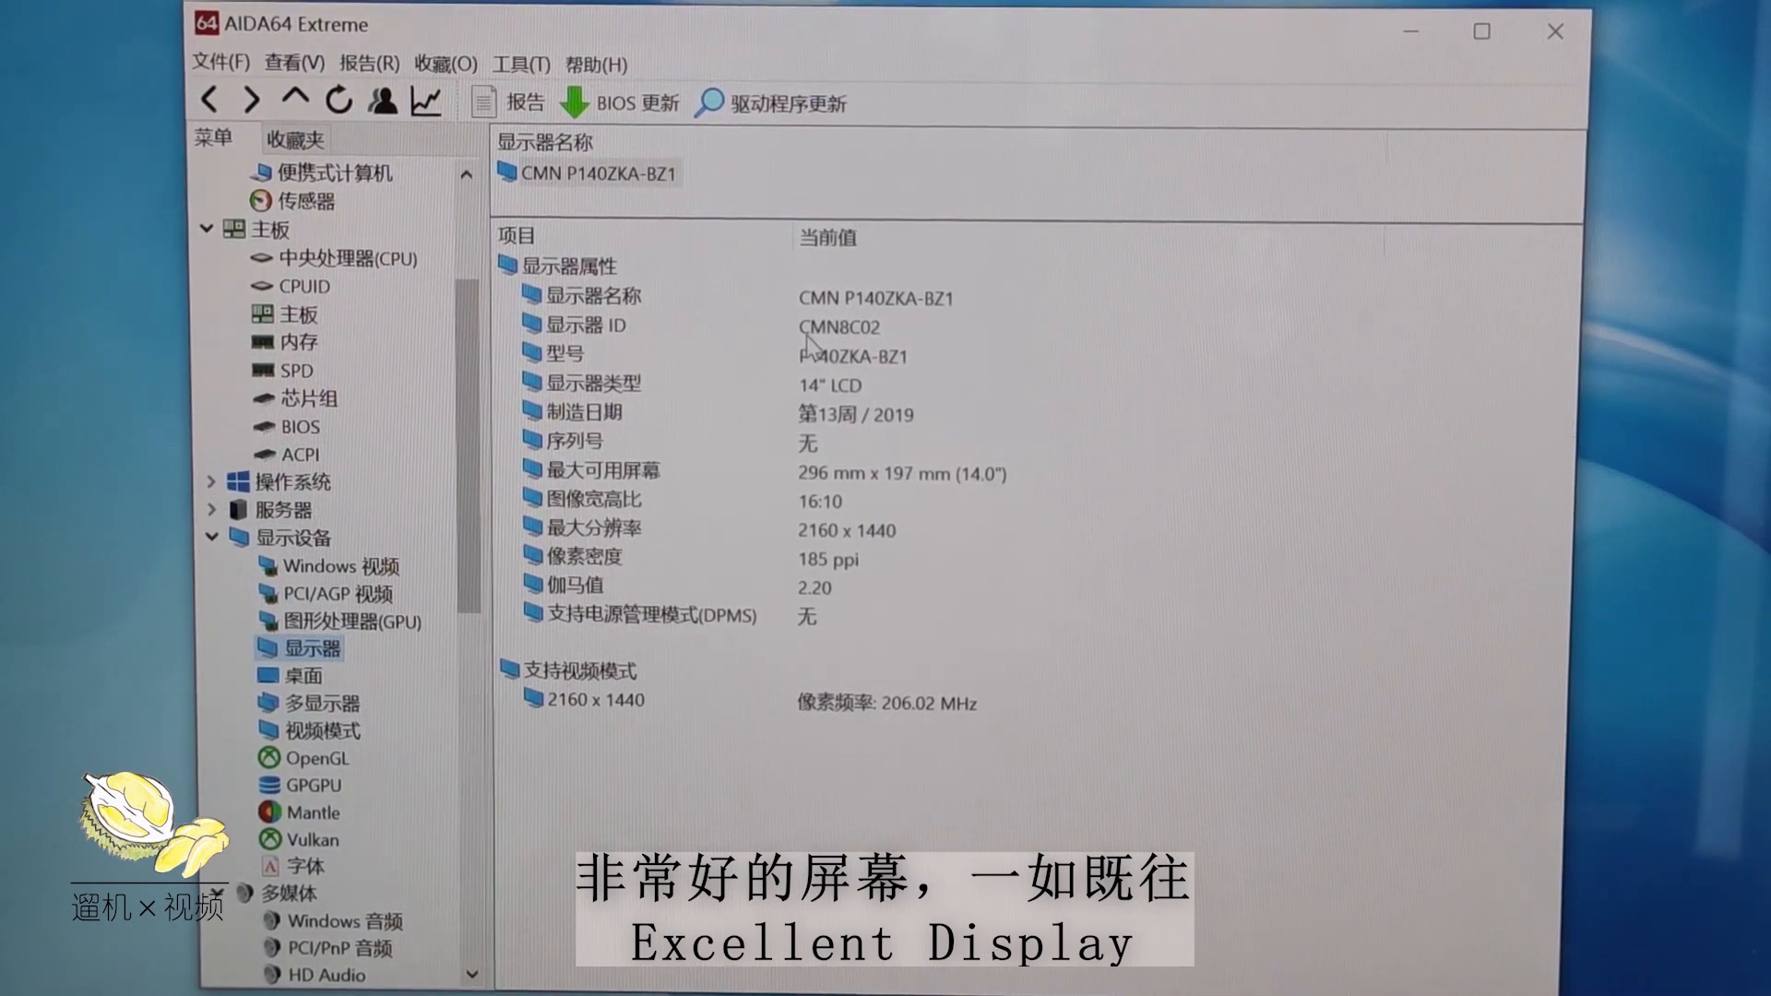
scroll("down", 3)
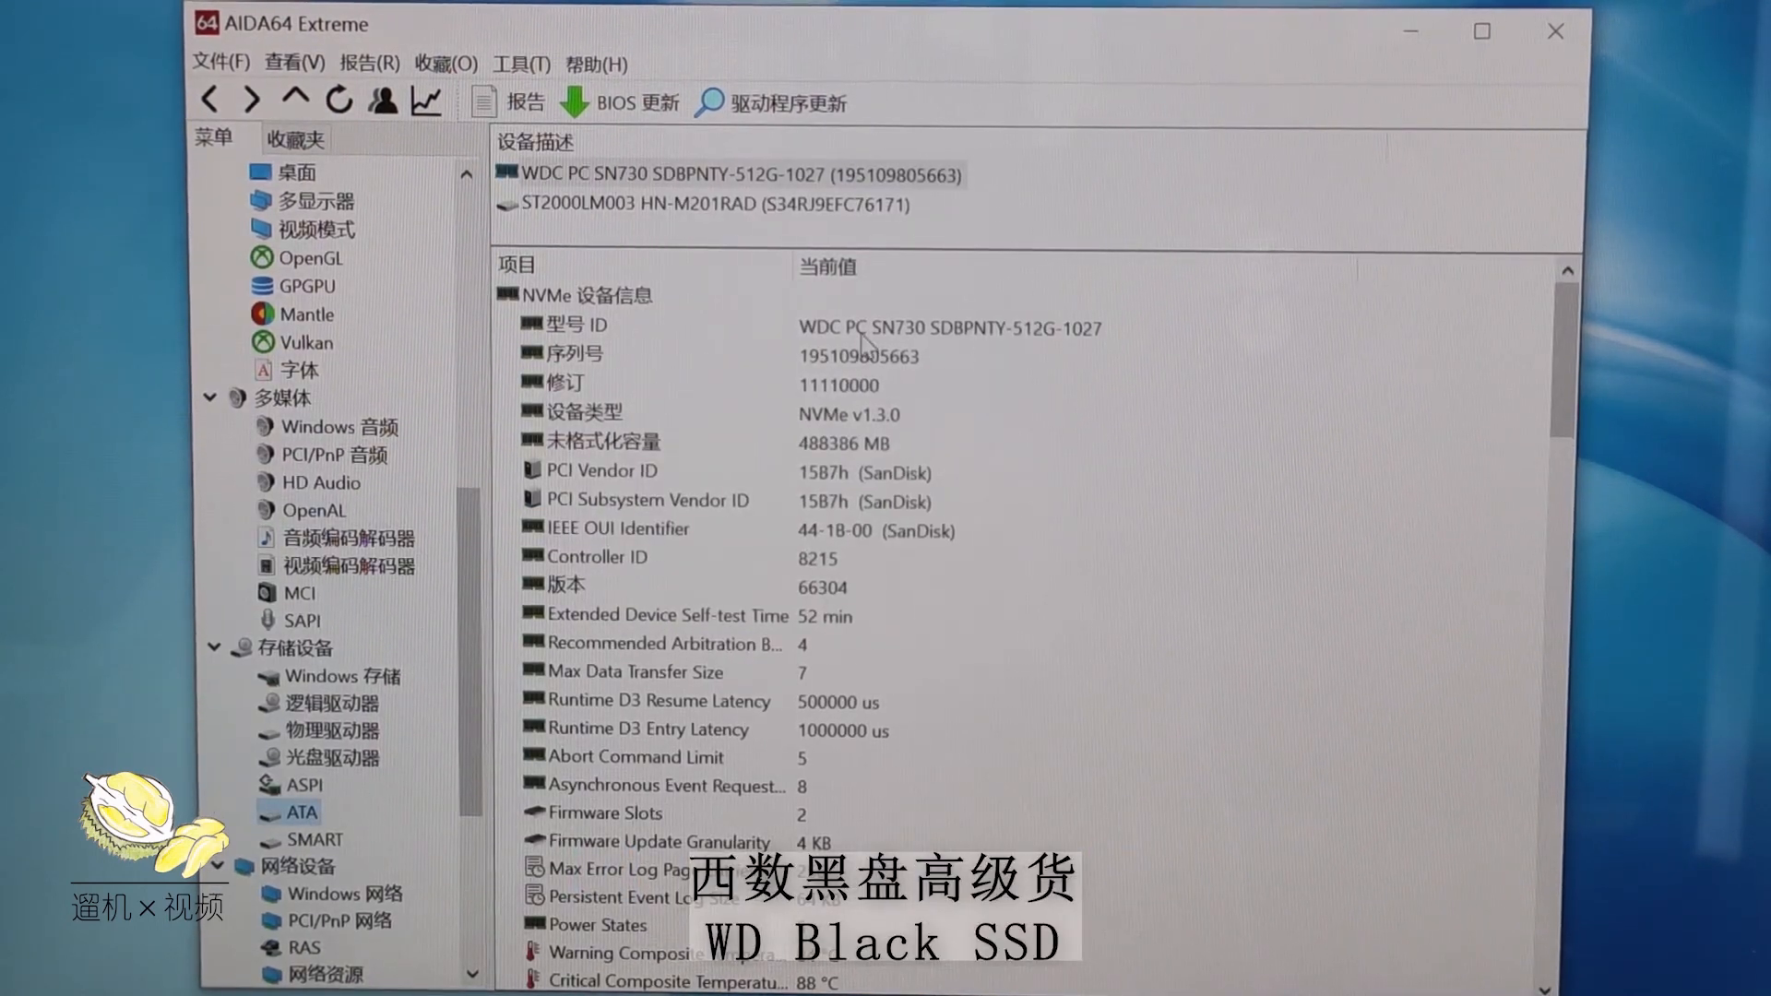
mouse_move(909, 644)
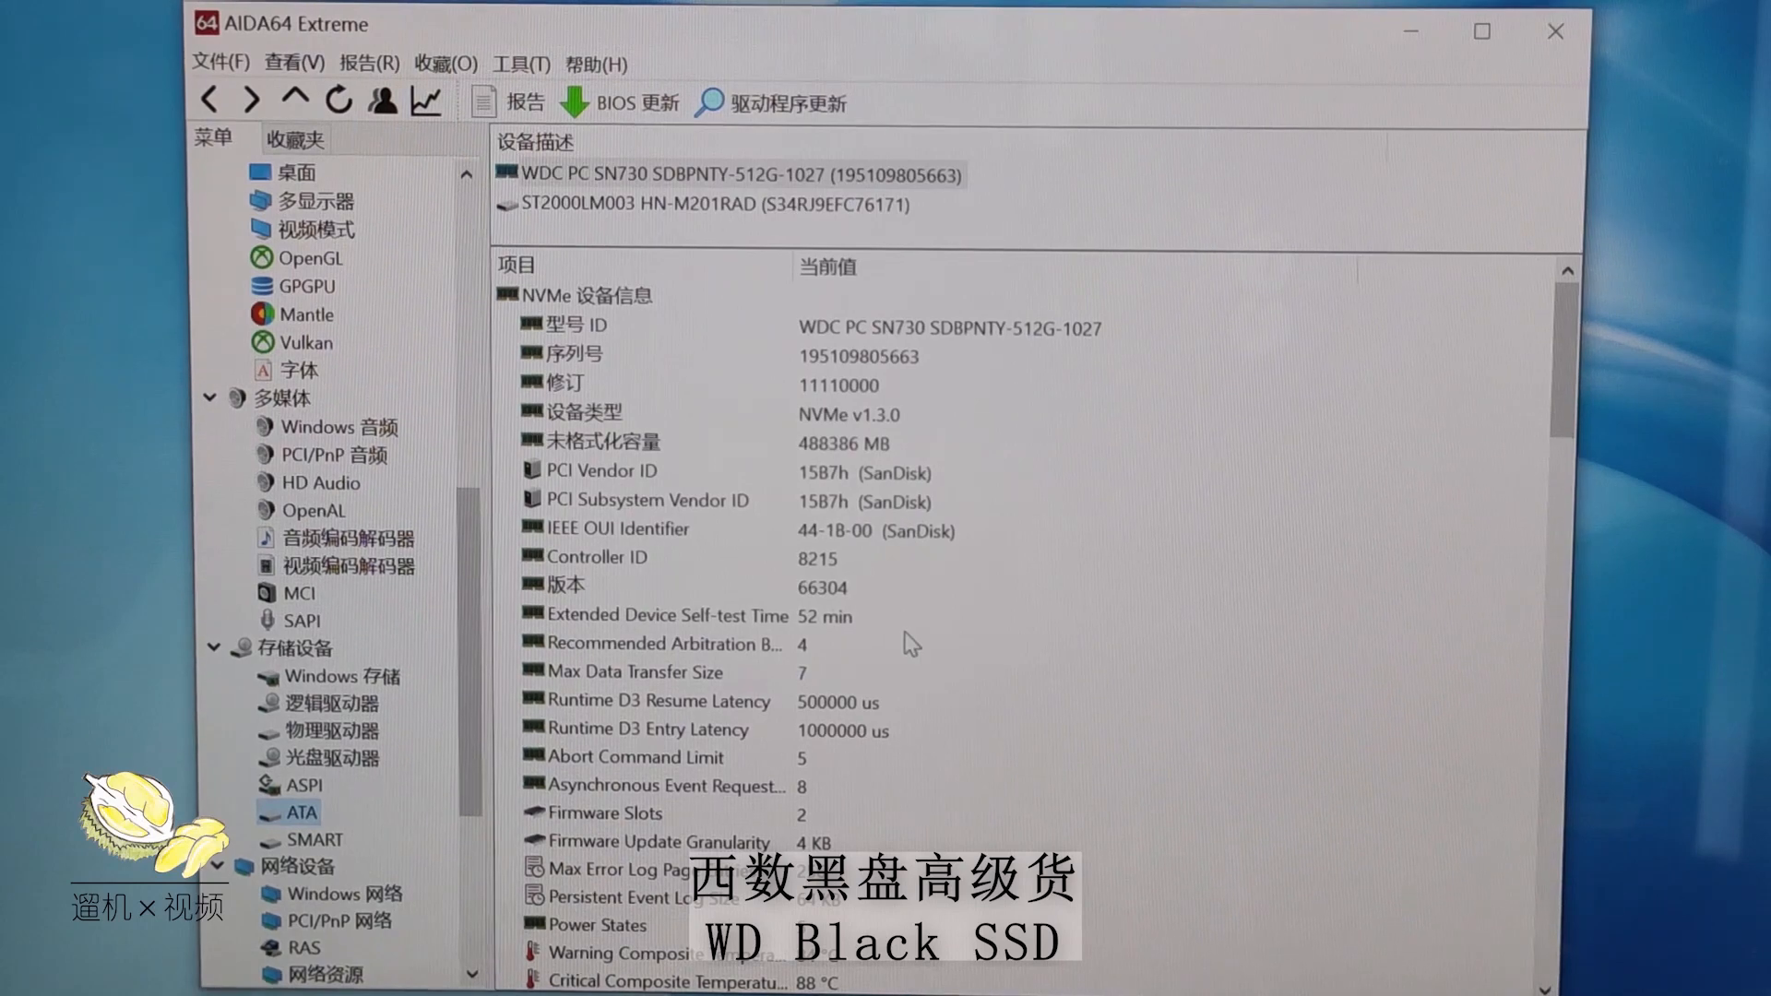
left_click(346, 649)
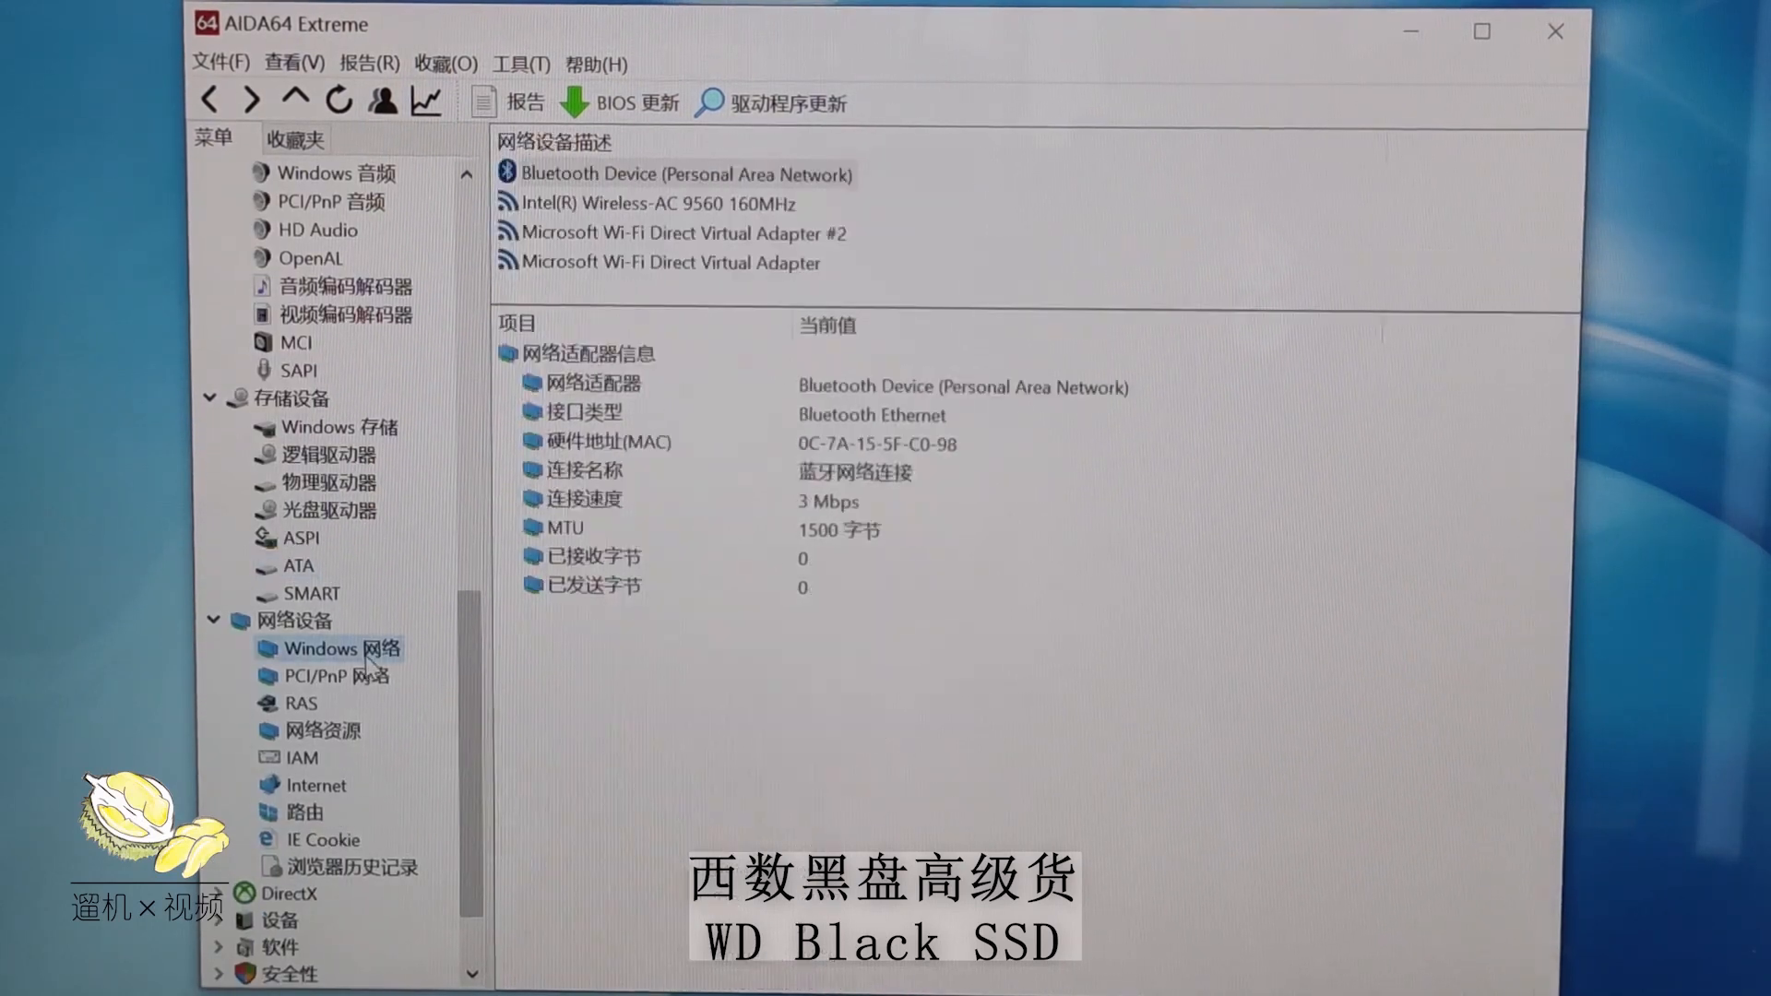
mouse_move(723, 219)
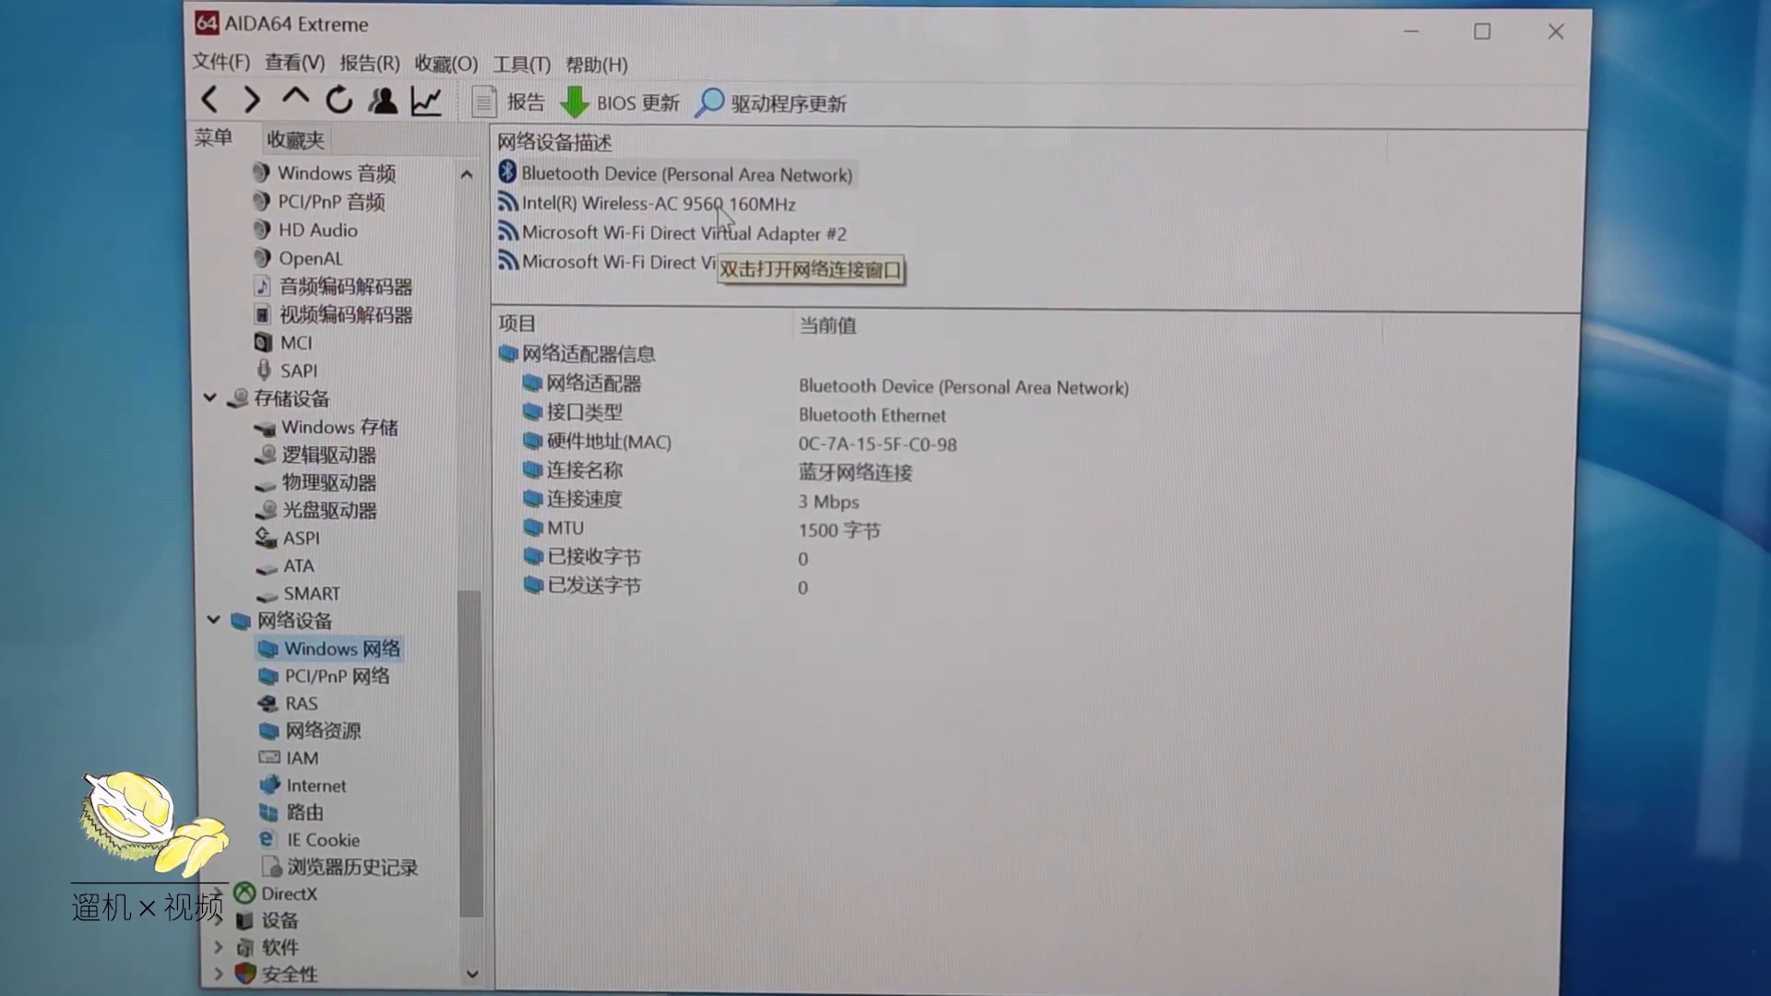
scroll("up", 3)
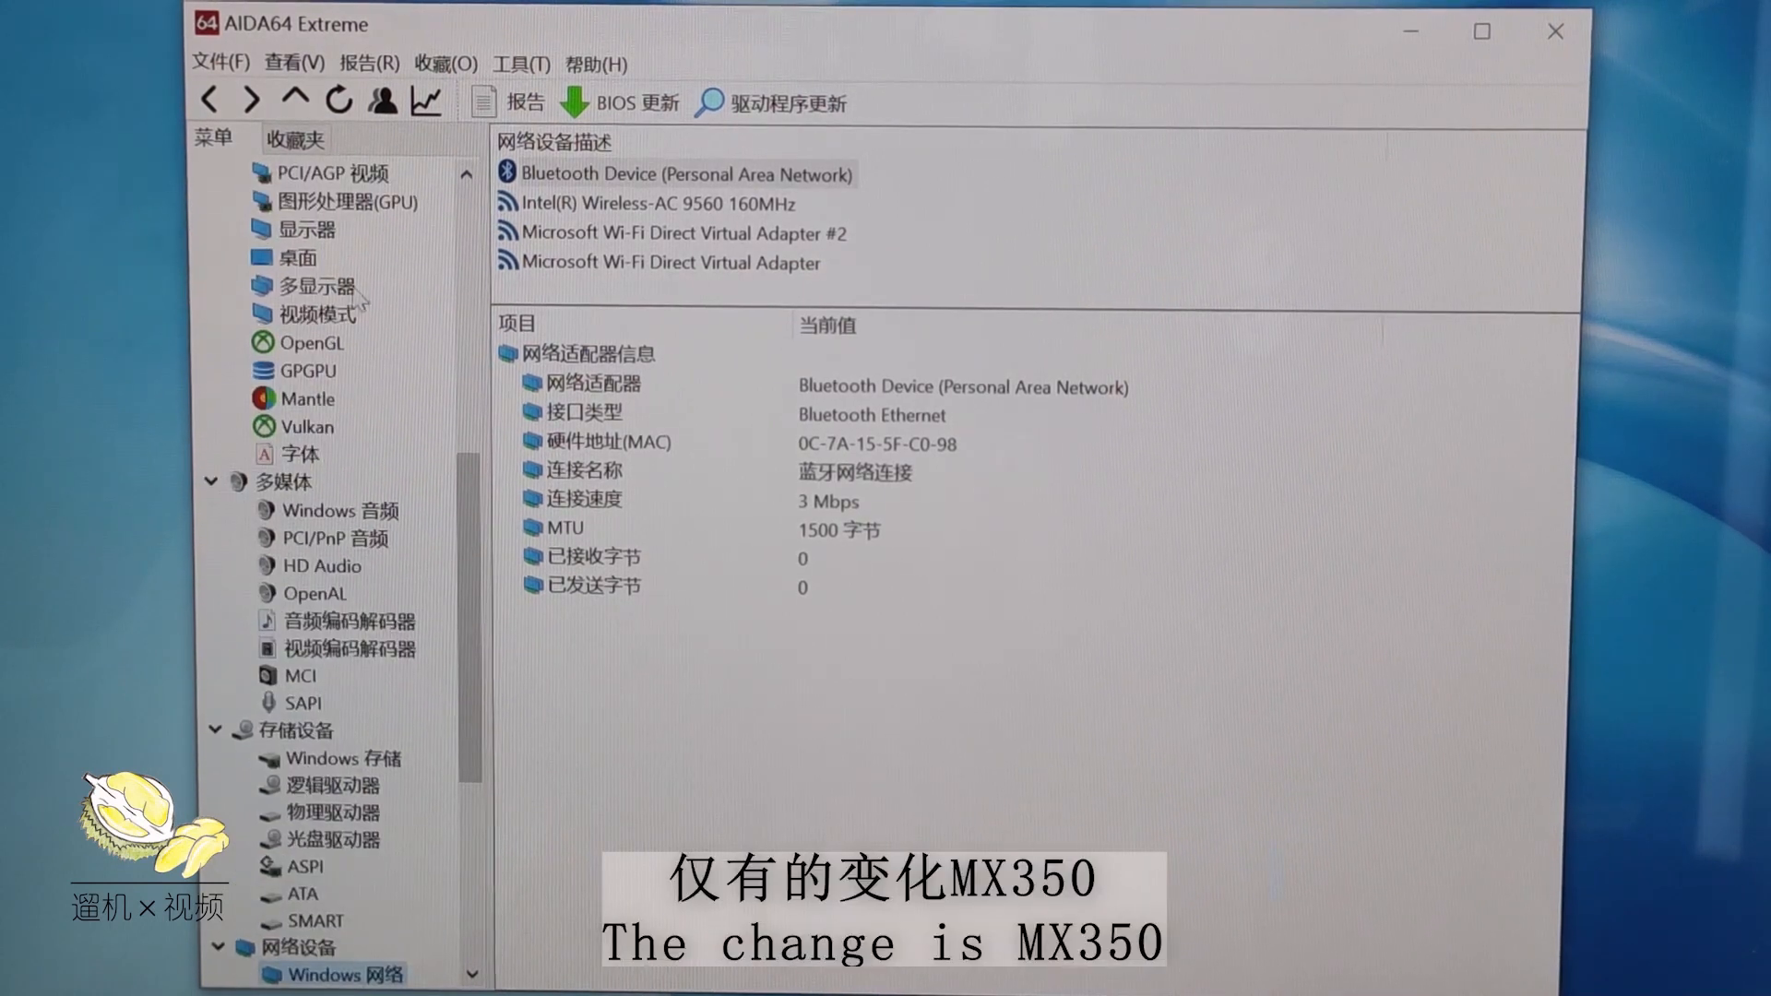
left_click(307, 369)
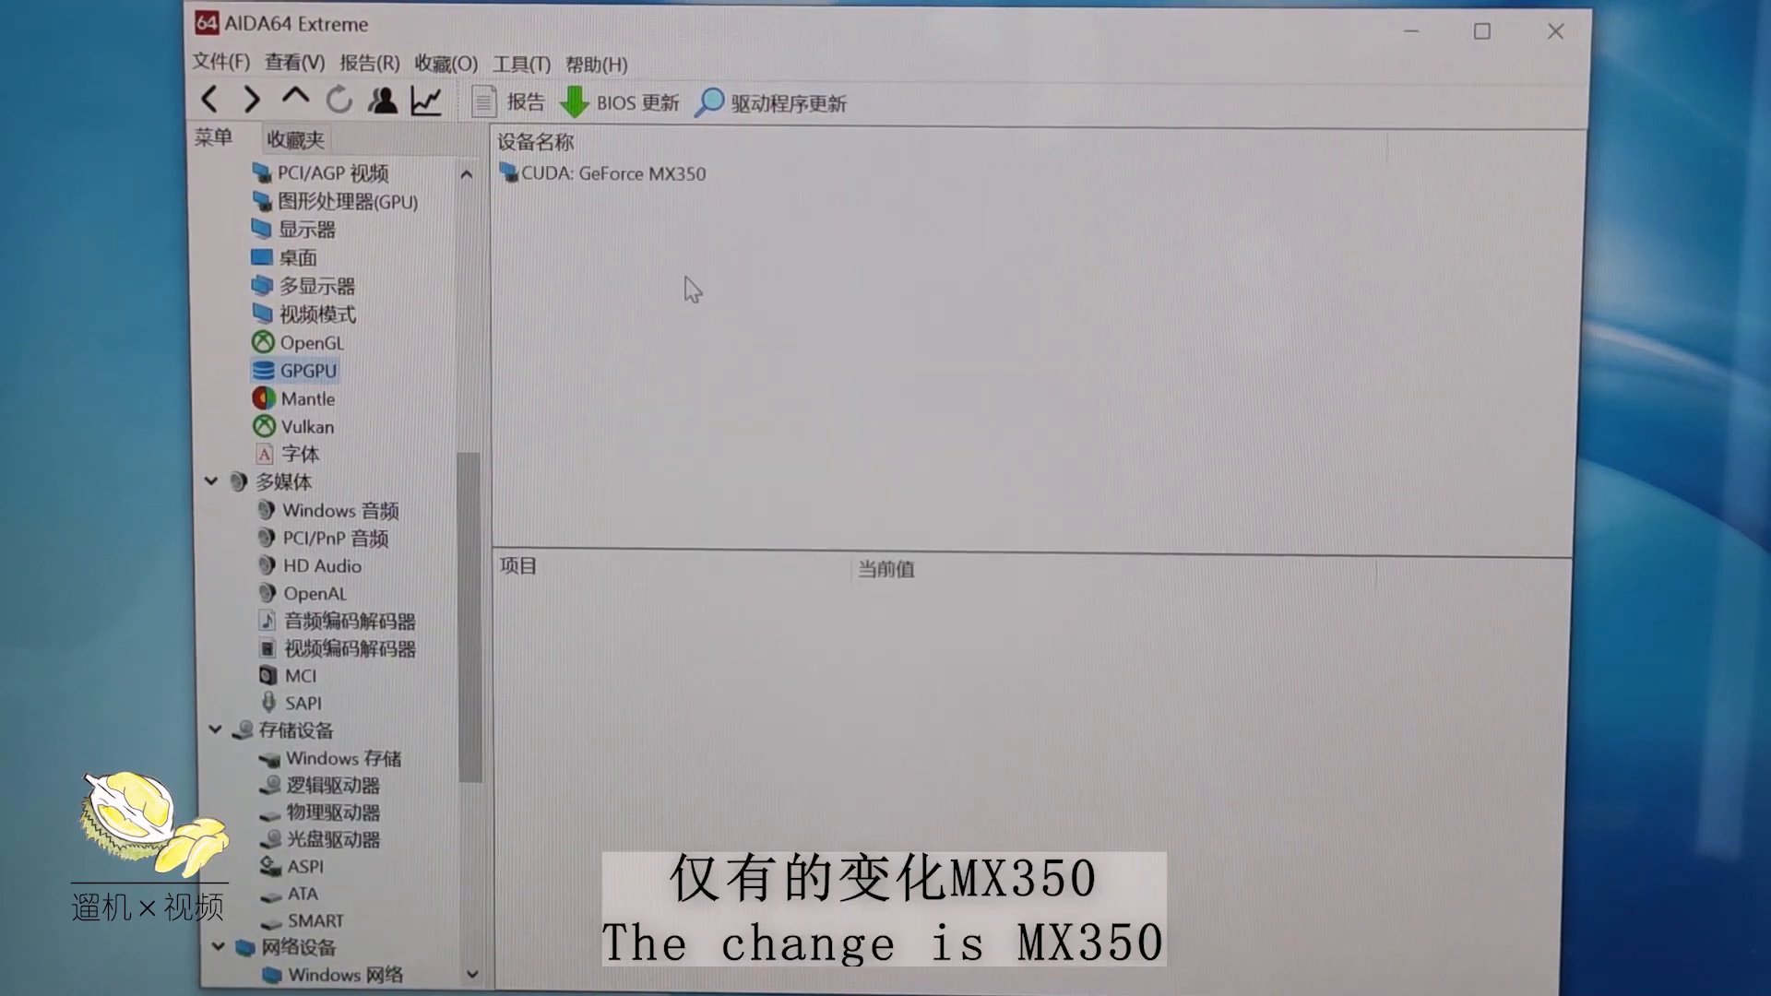
left_click(613, 173)
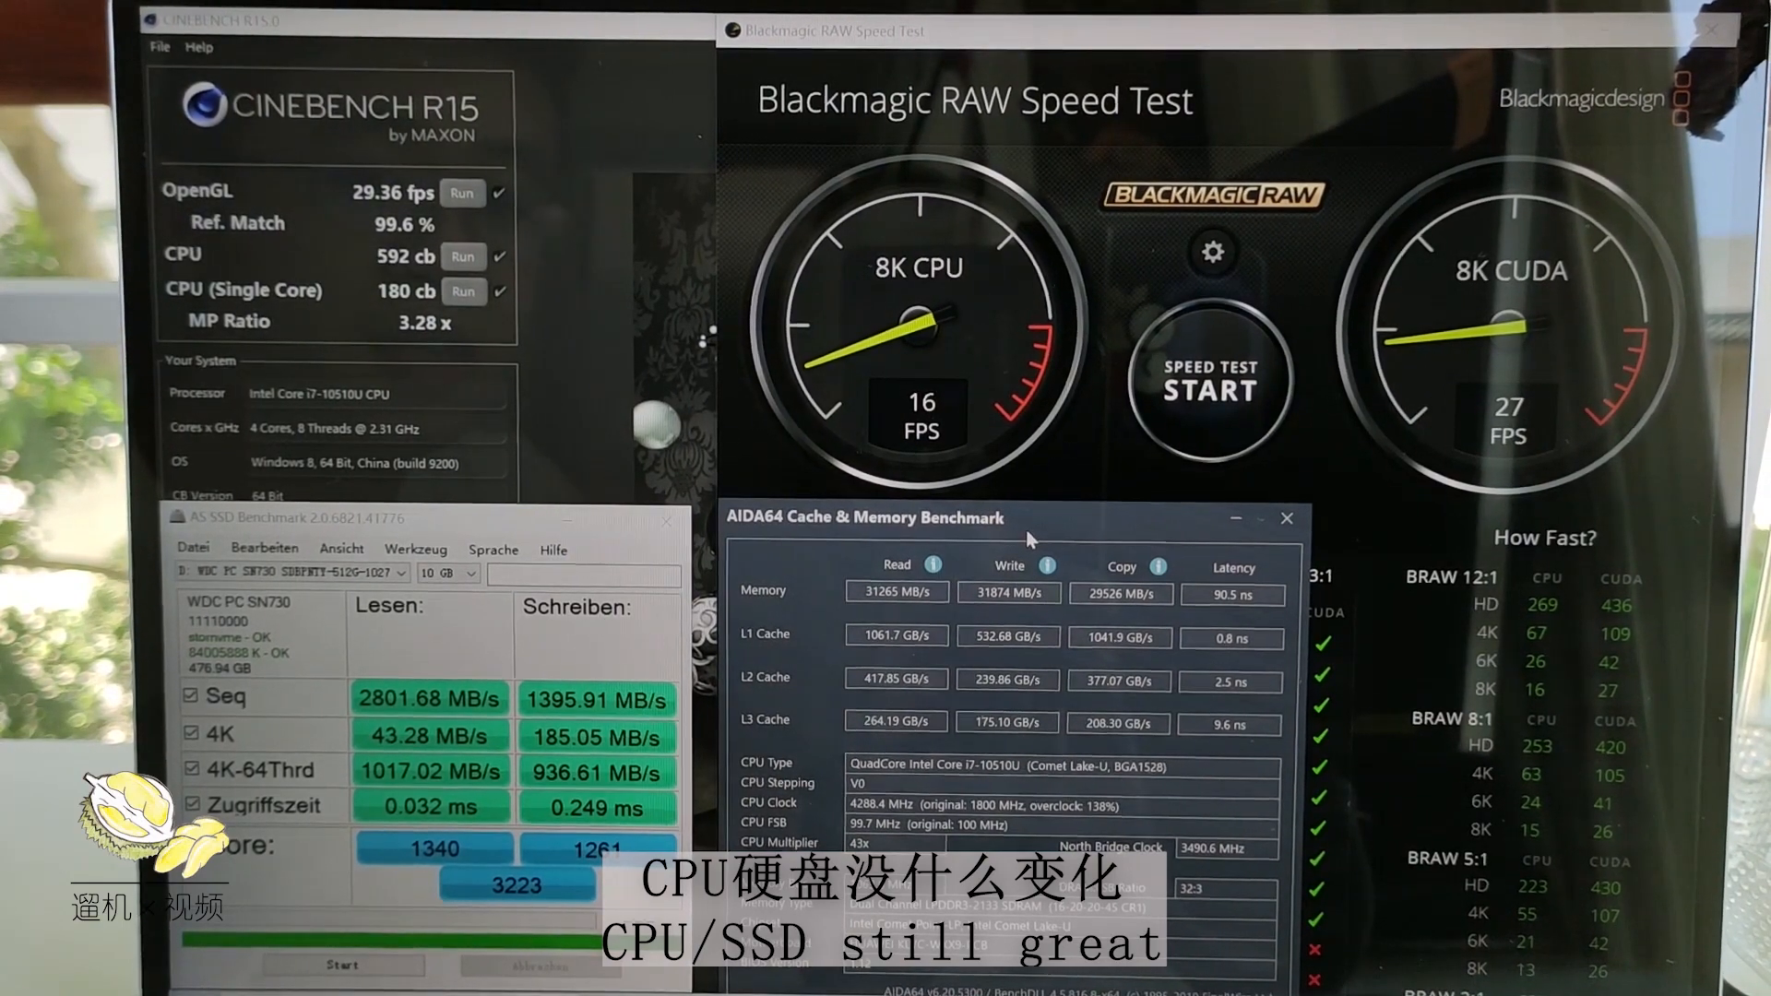
mouse_move(1027, 614)
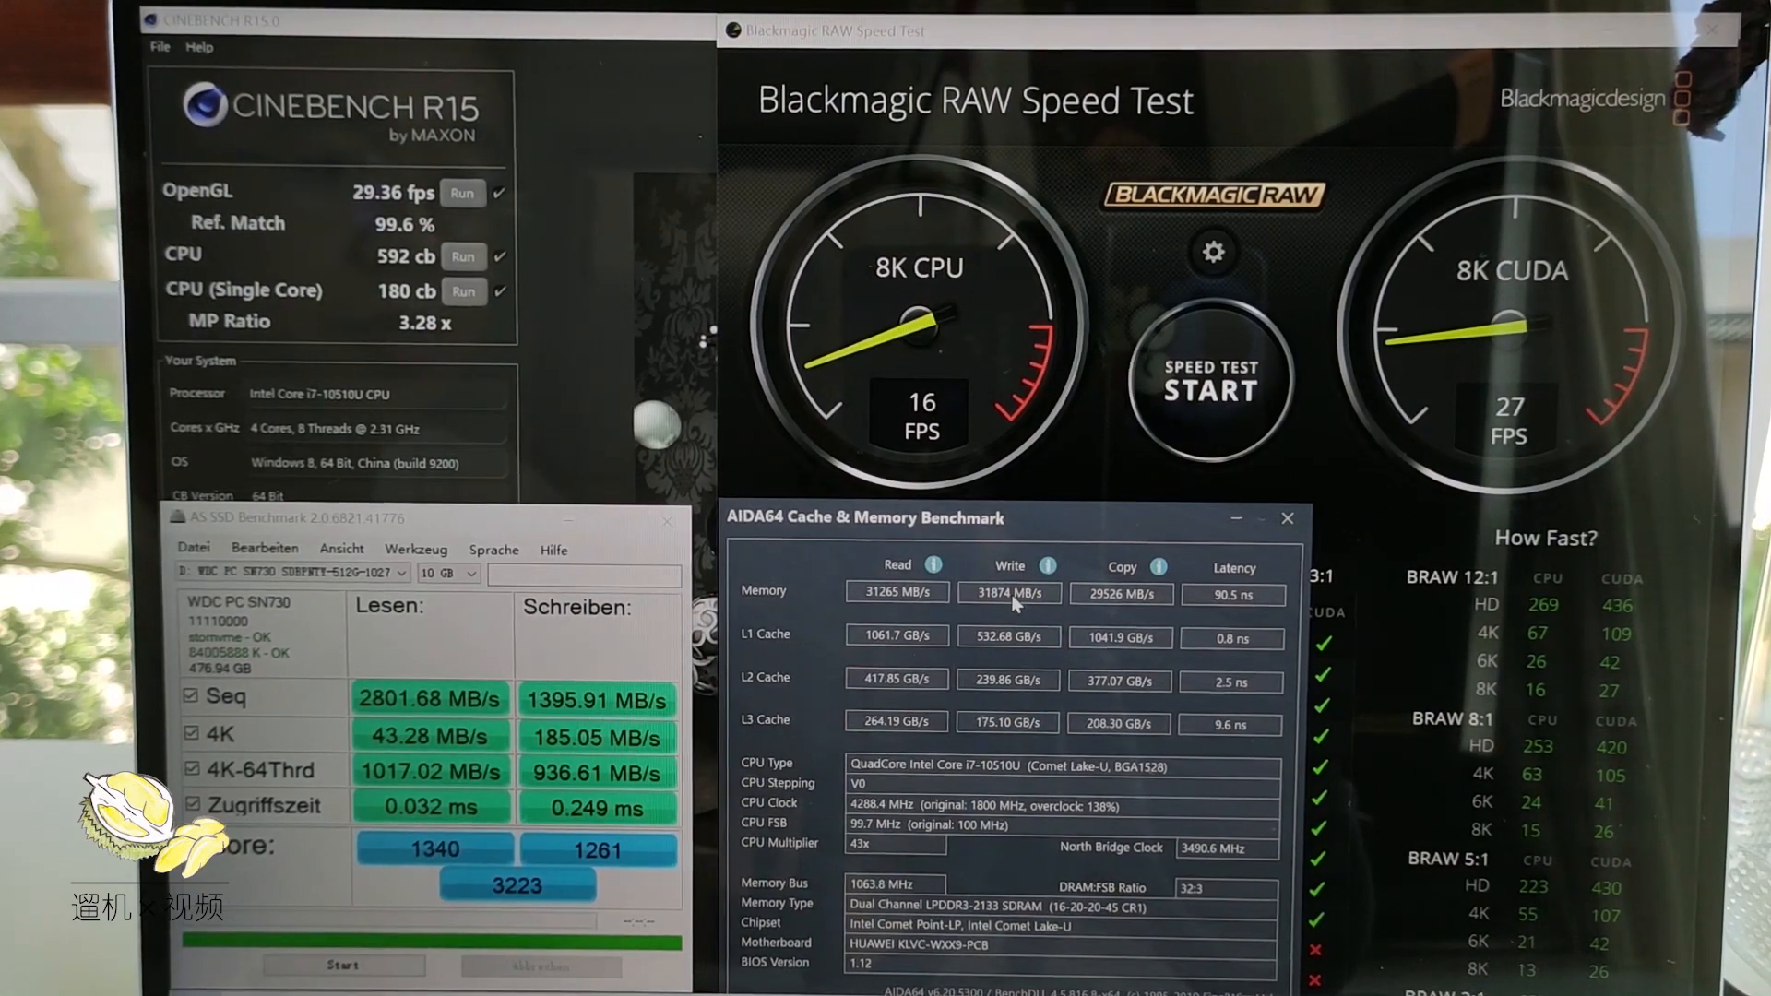
mouse_move(931, 609)
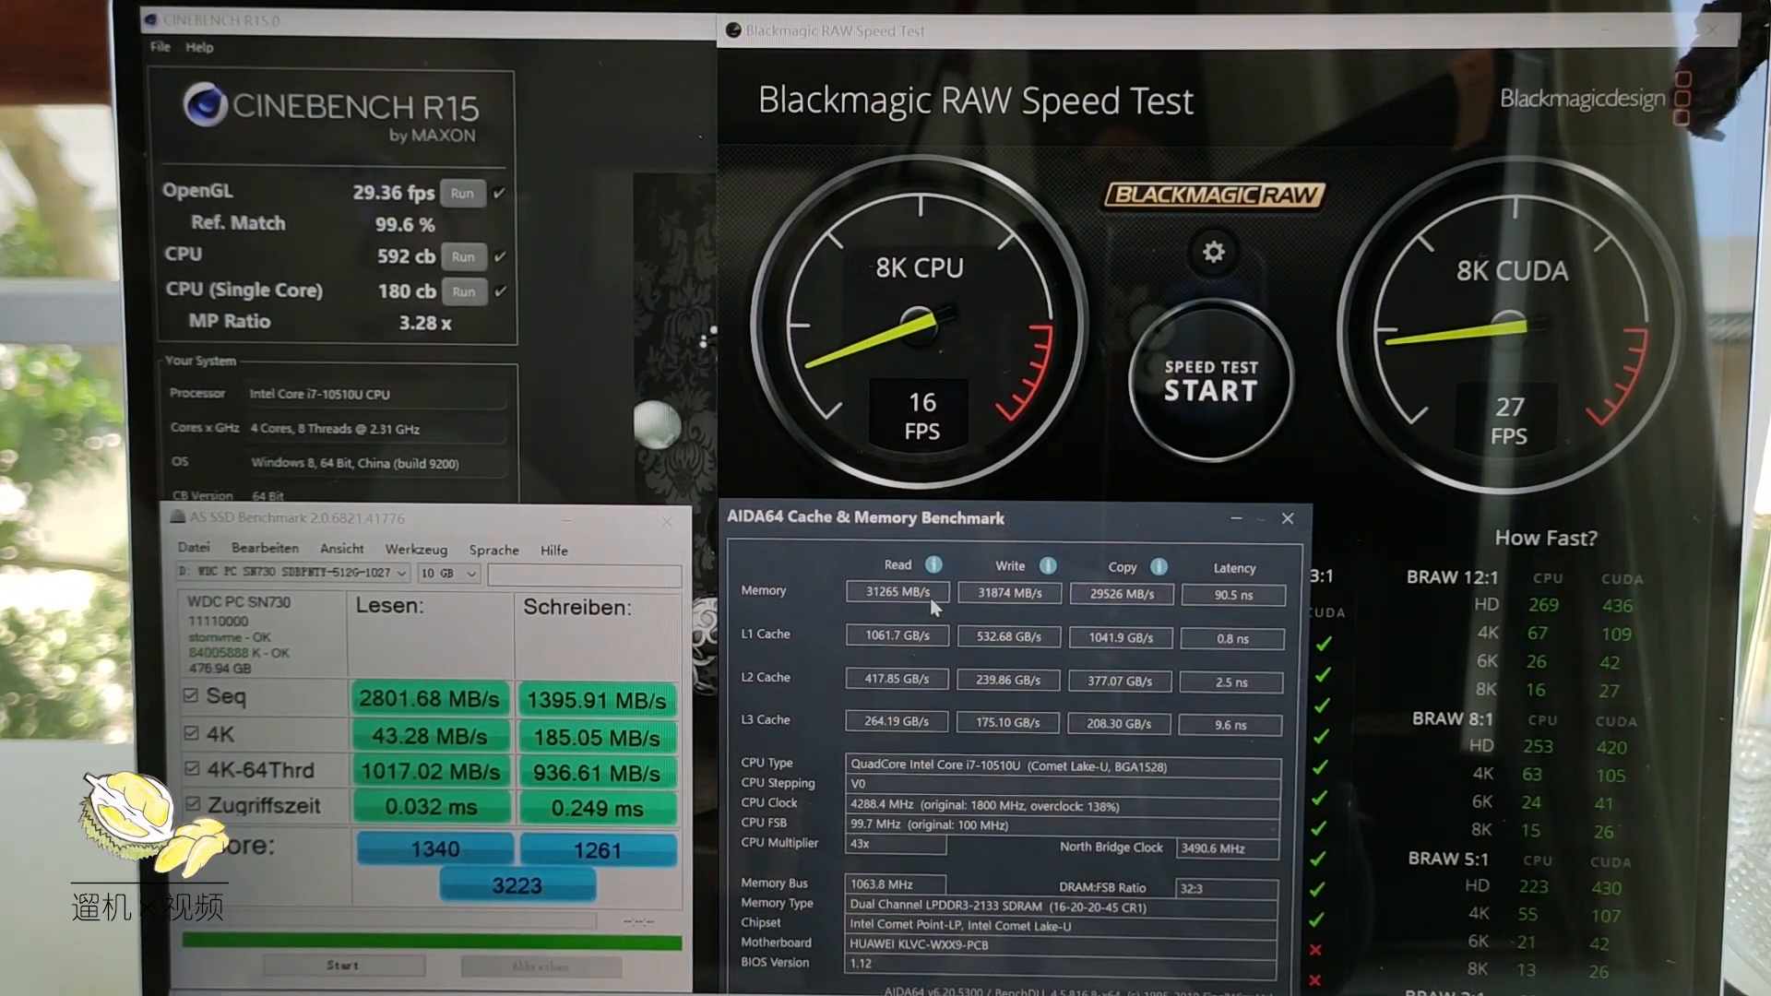
mouse_move(1197, 609)
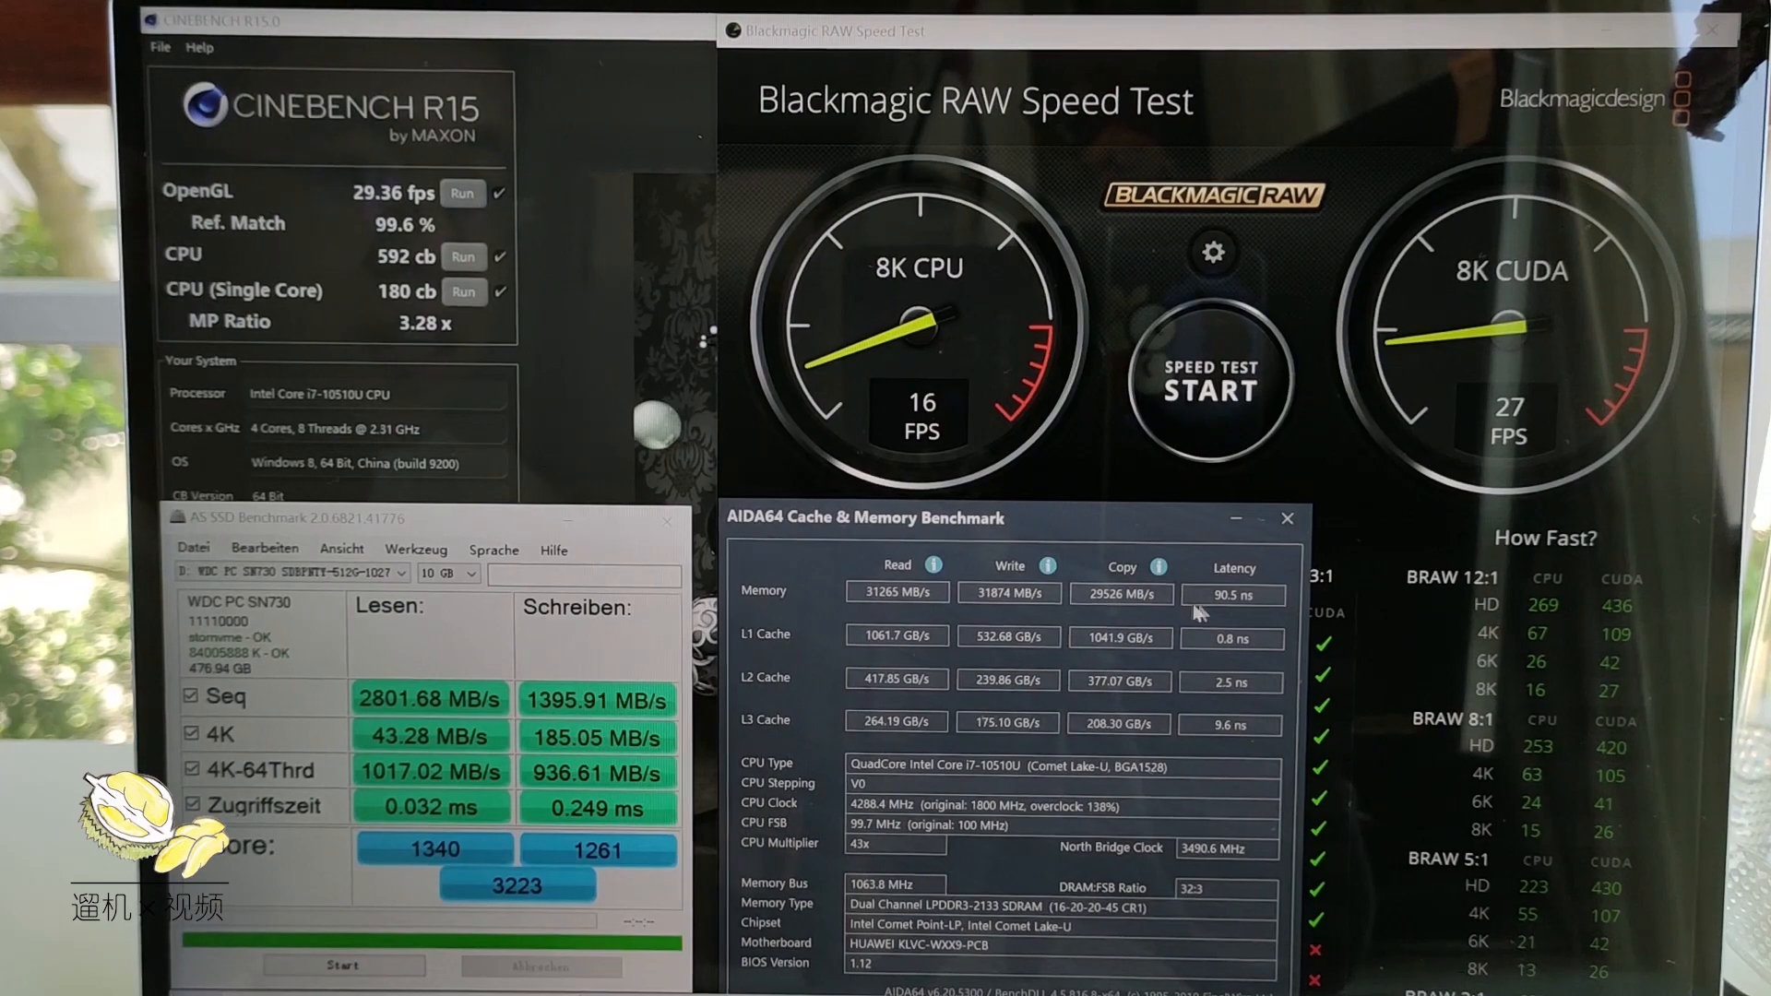
mouse_move(1238, 612)
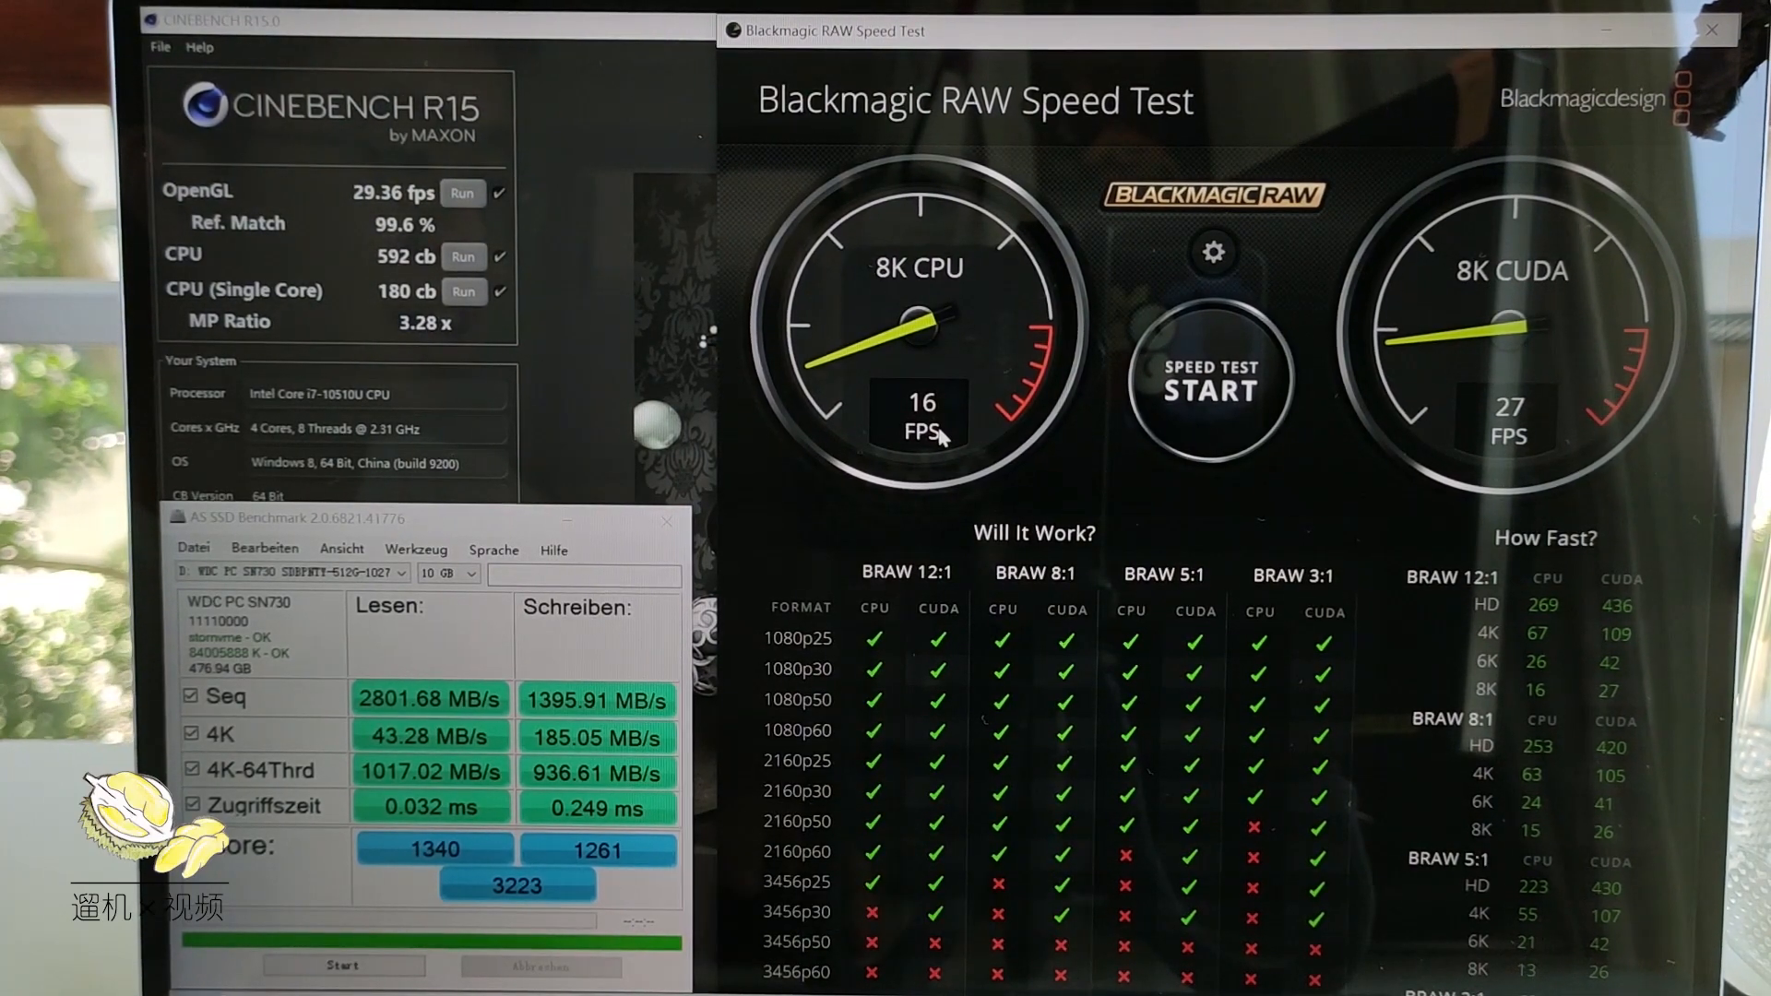
mouse_move(960, 427)
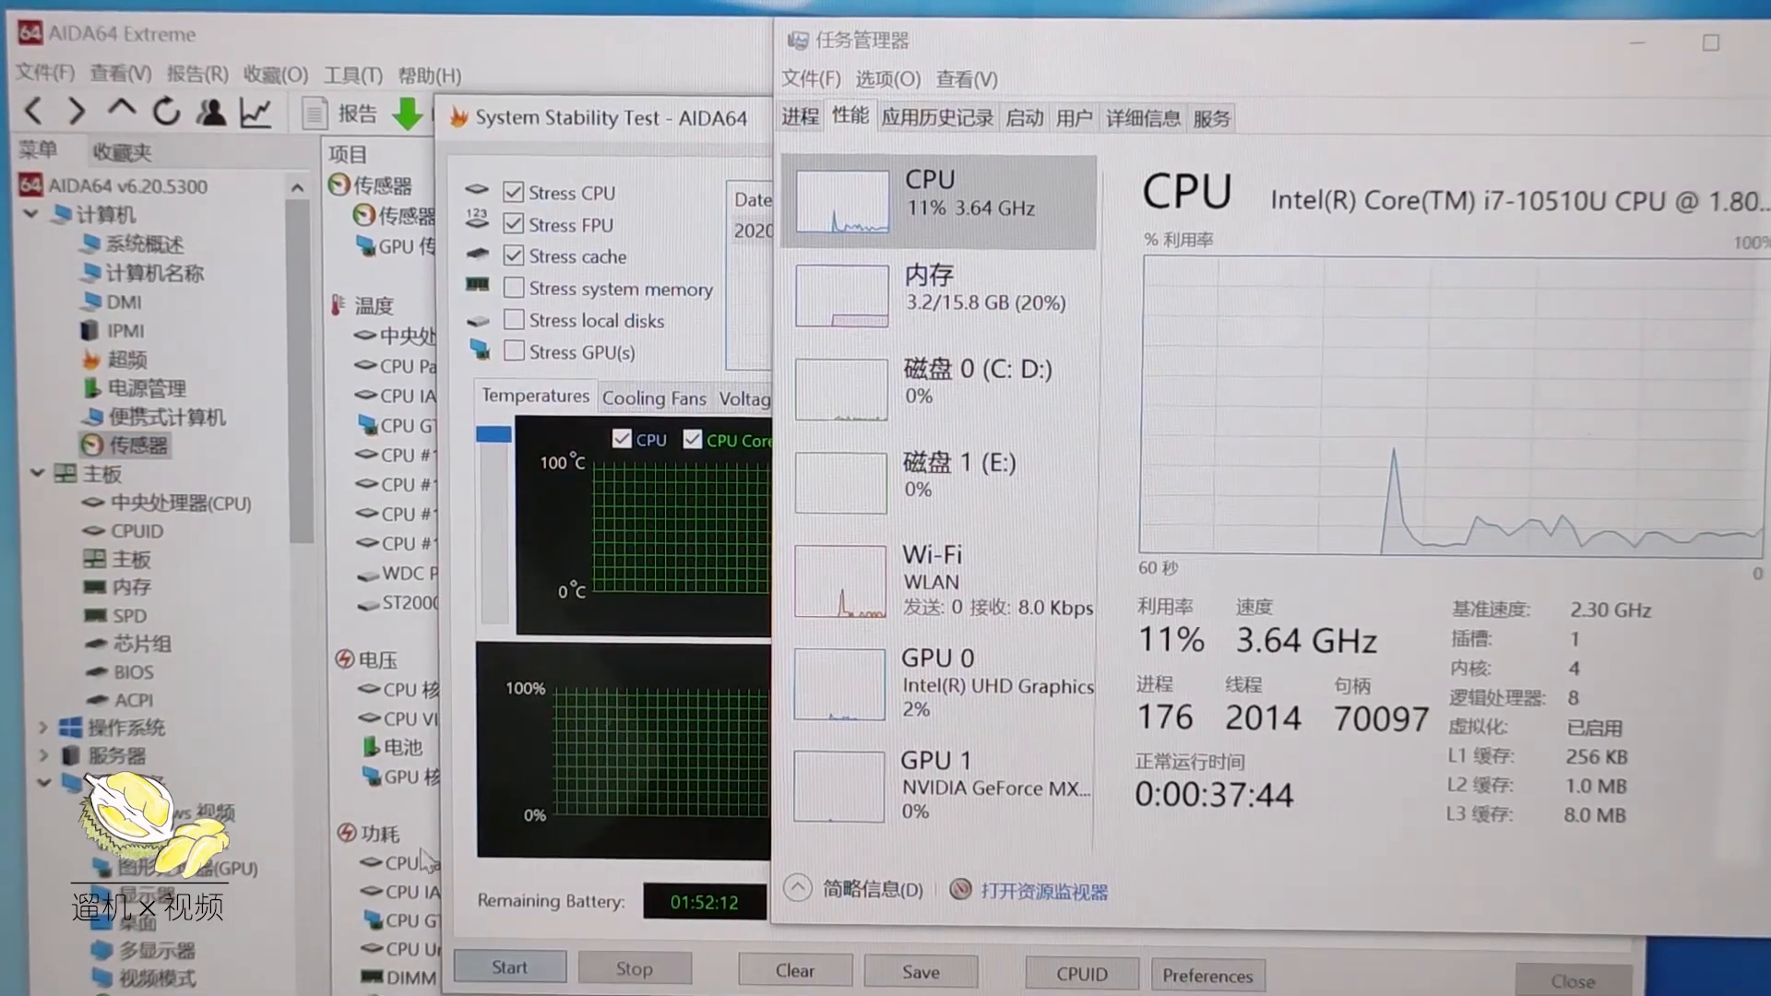
- Start the CPU, FPU and cache stress test, driving CPU usage to 100%
left_click(509, 967)
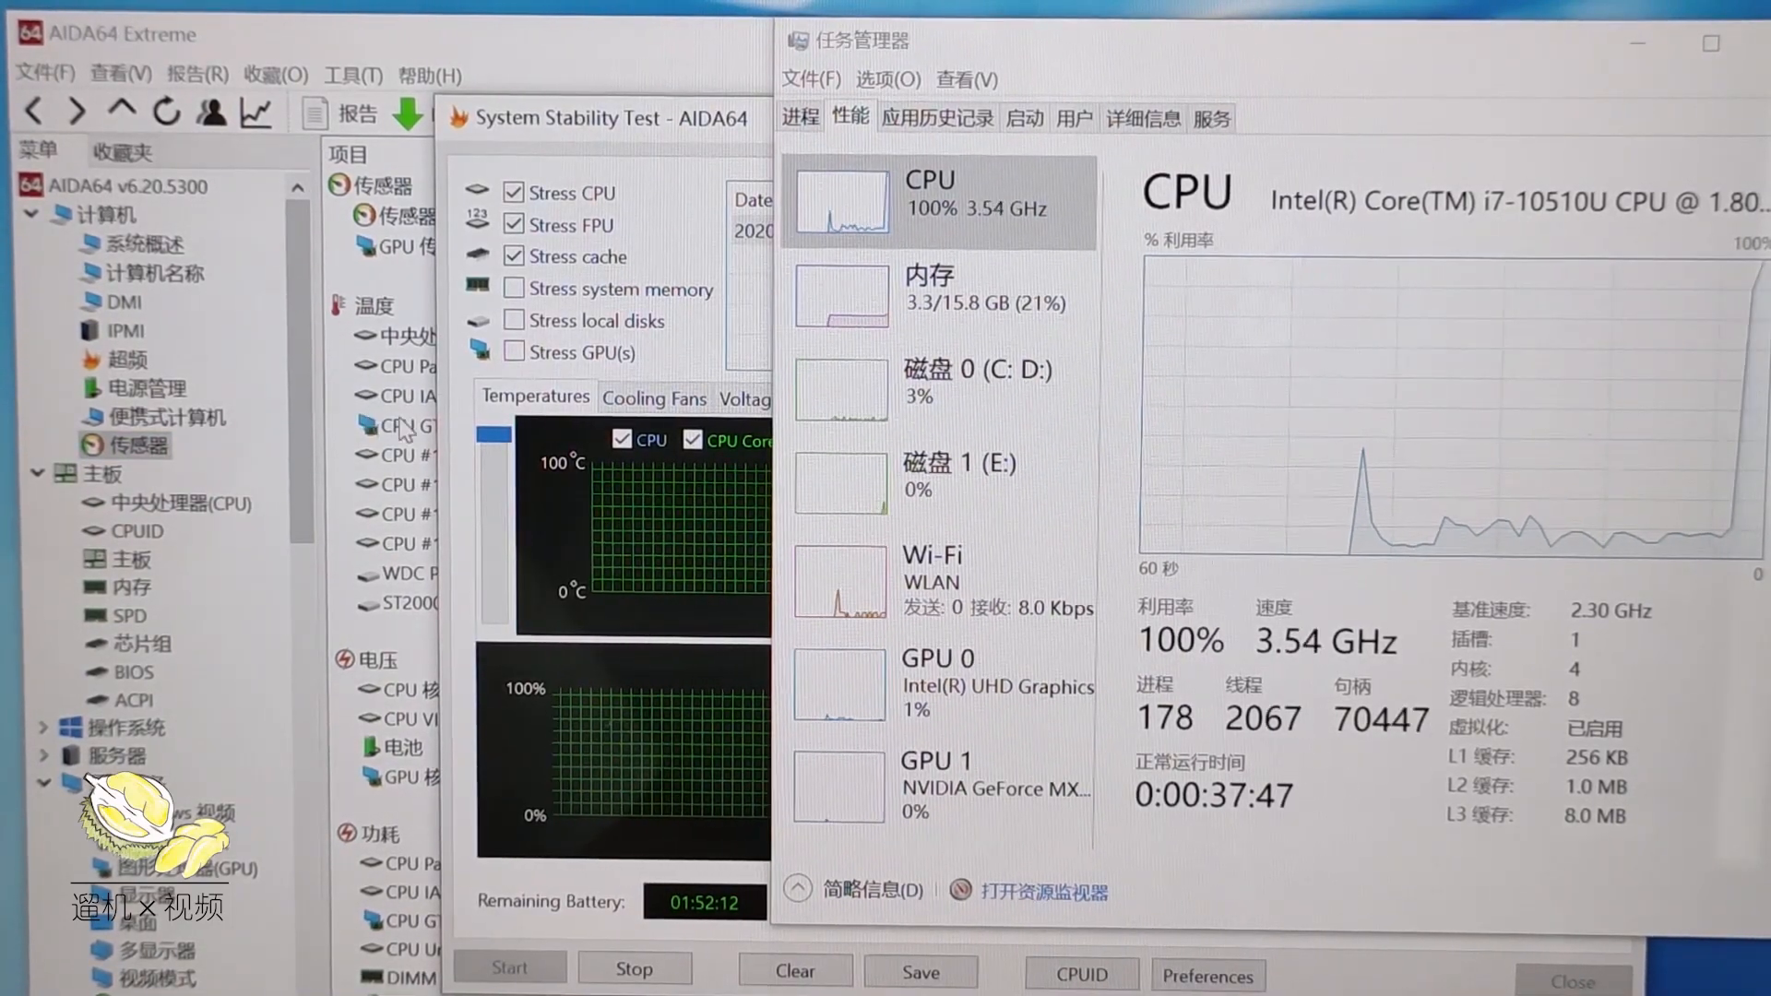
mouse_move(1062, 248)
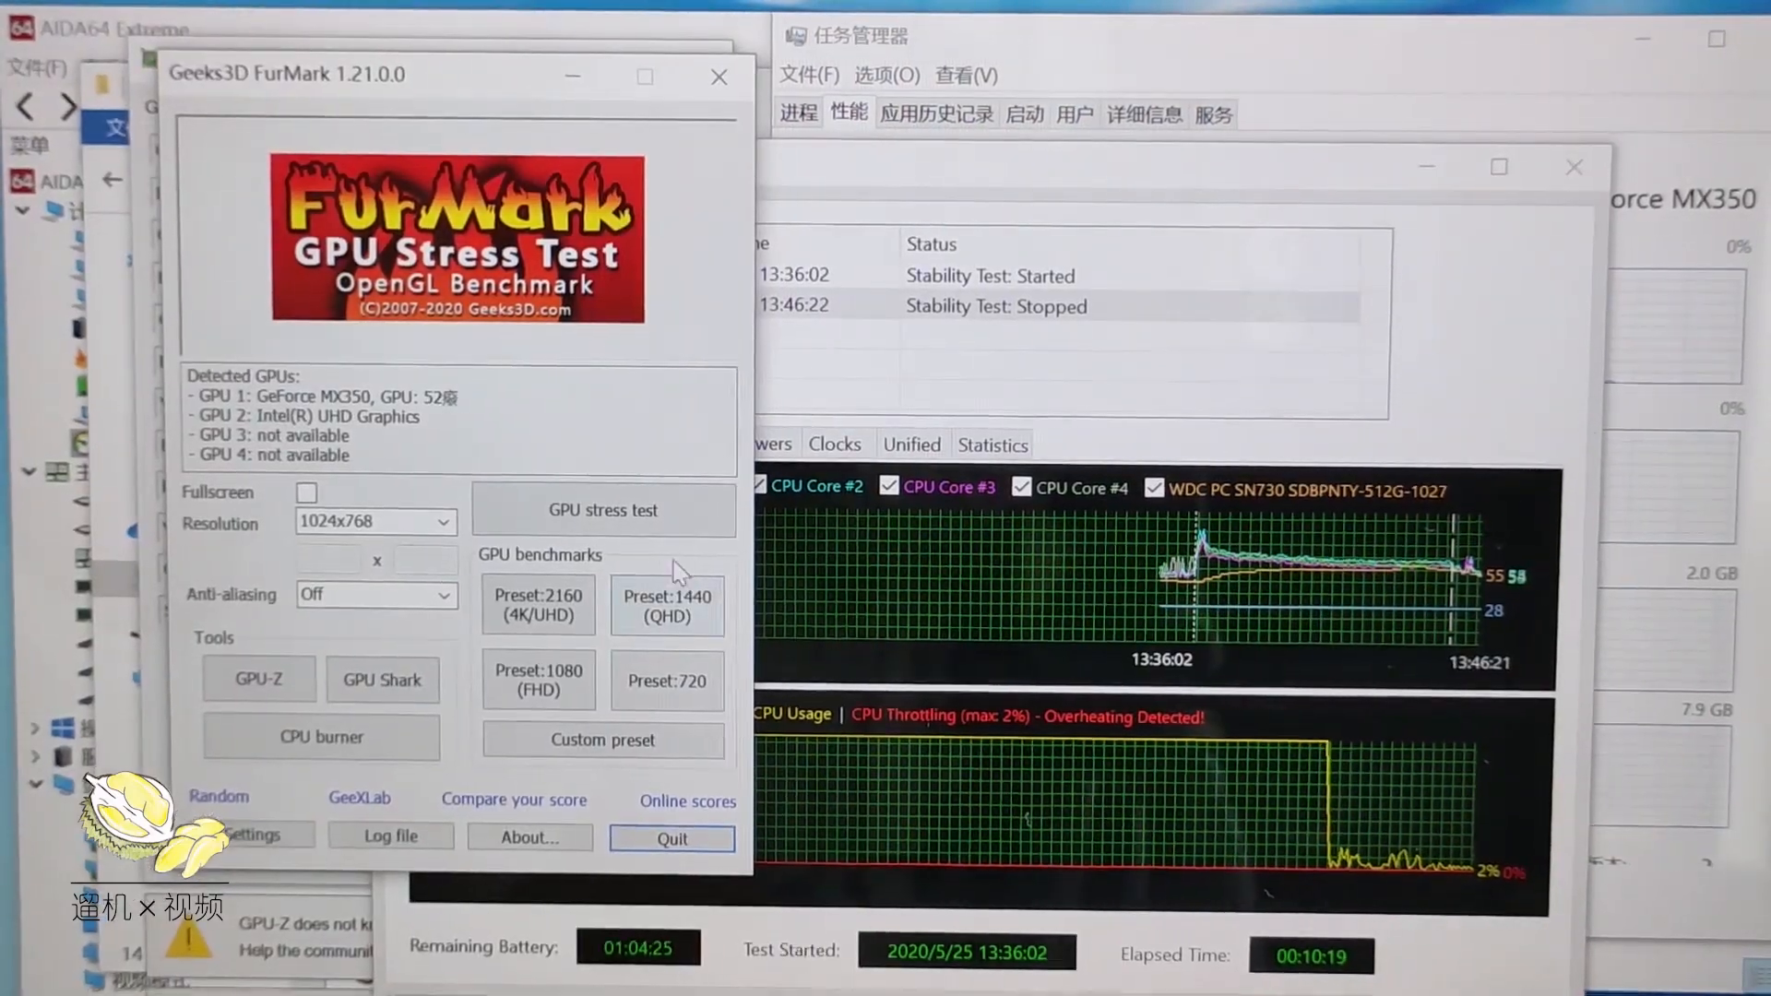
- Run FurMark's GPU burn-in on the GeForce MX350 to about 61 °C, then close it
left_click(602, 509)
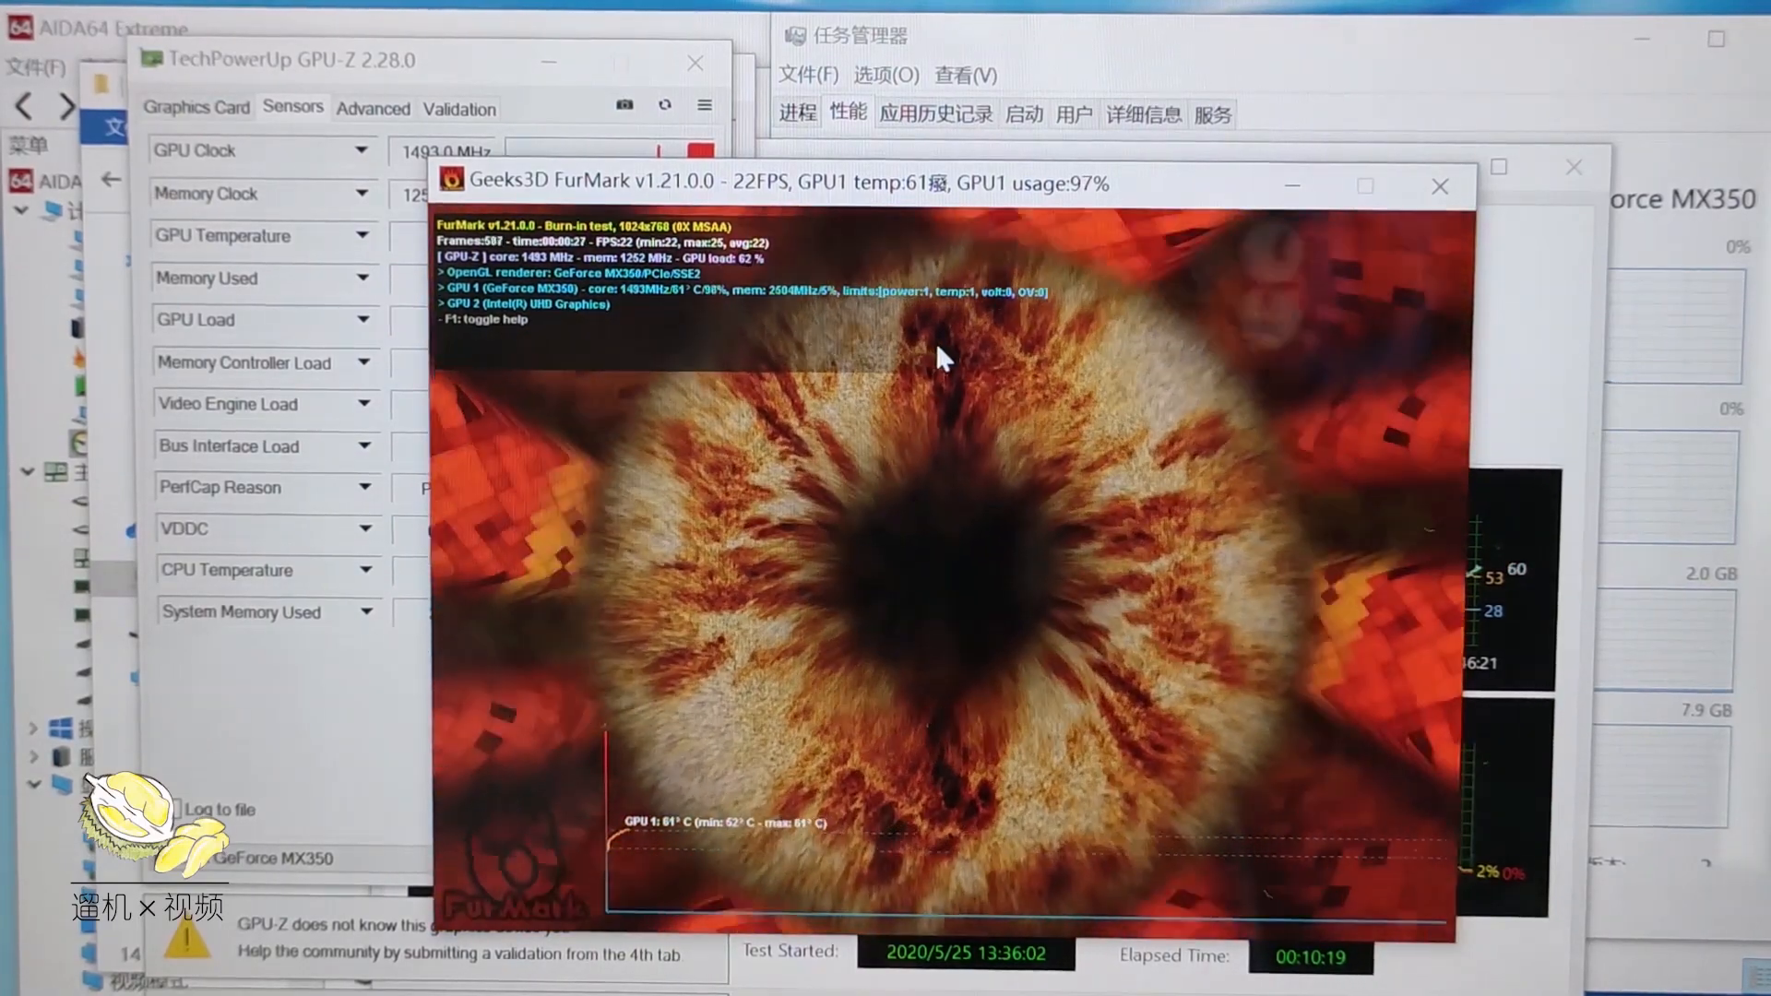
left_click(846, 35)
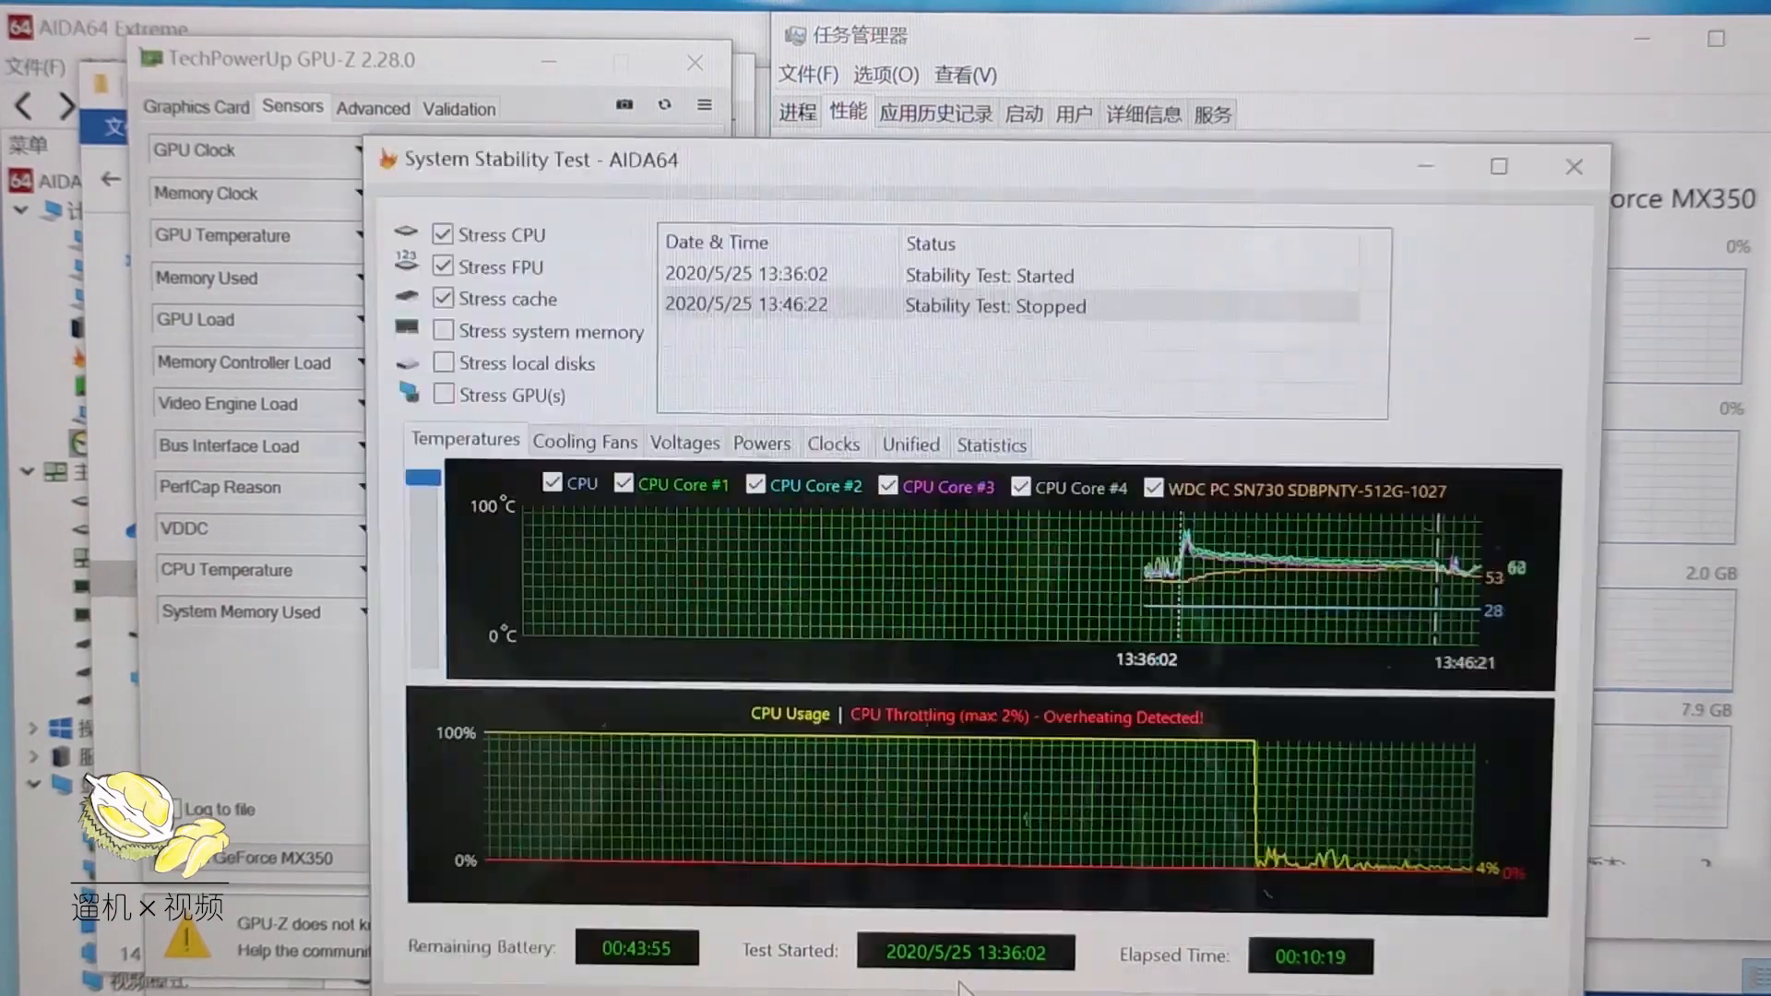
- Close the stability test results to show post-test temperatures: CPU 74 °C, GPU 68 °C, SSD 63 °C
left_click(859, 35)
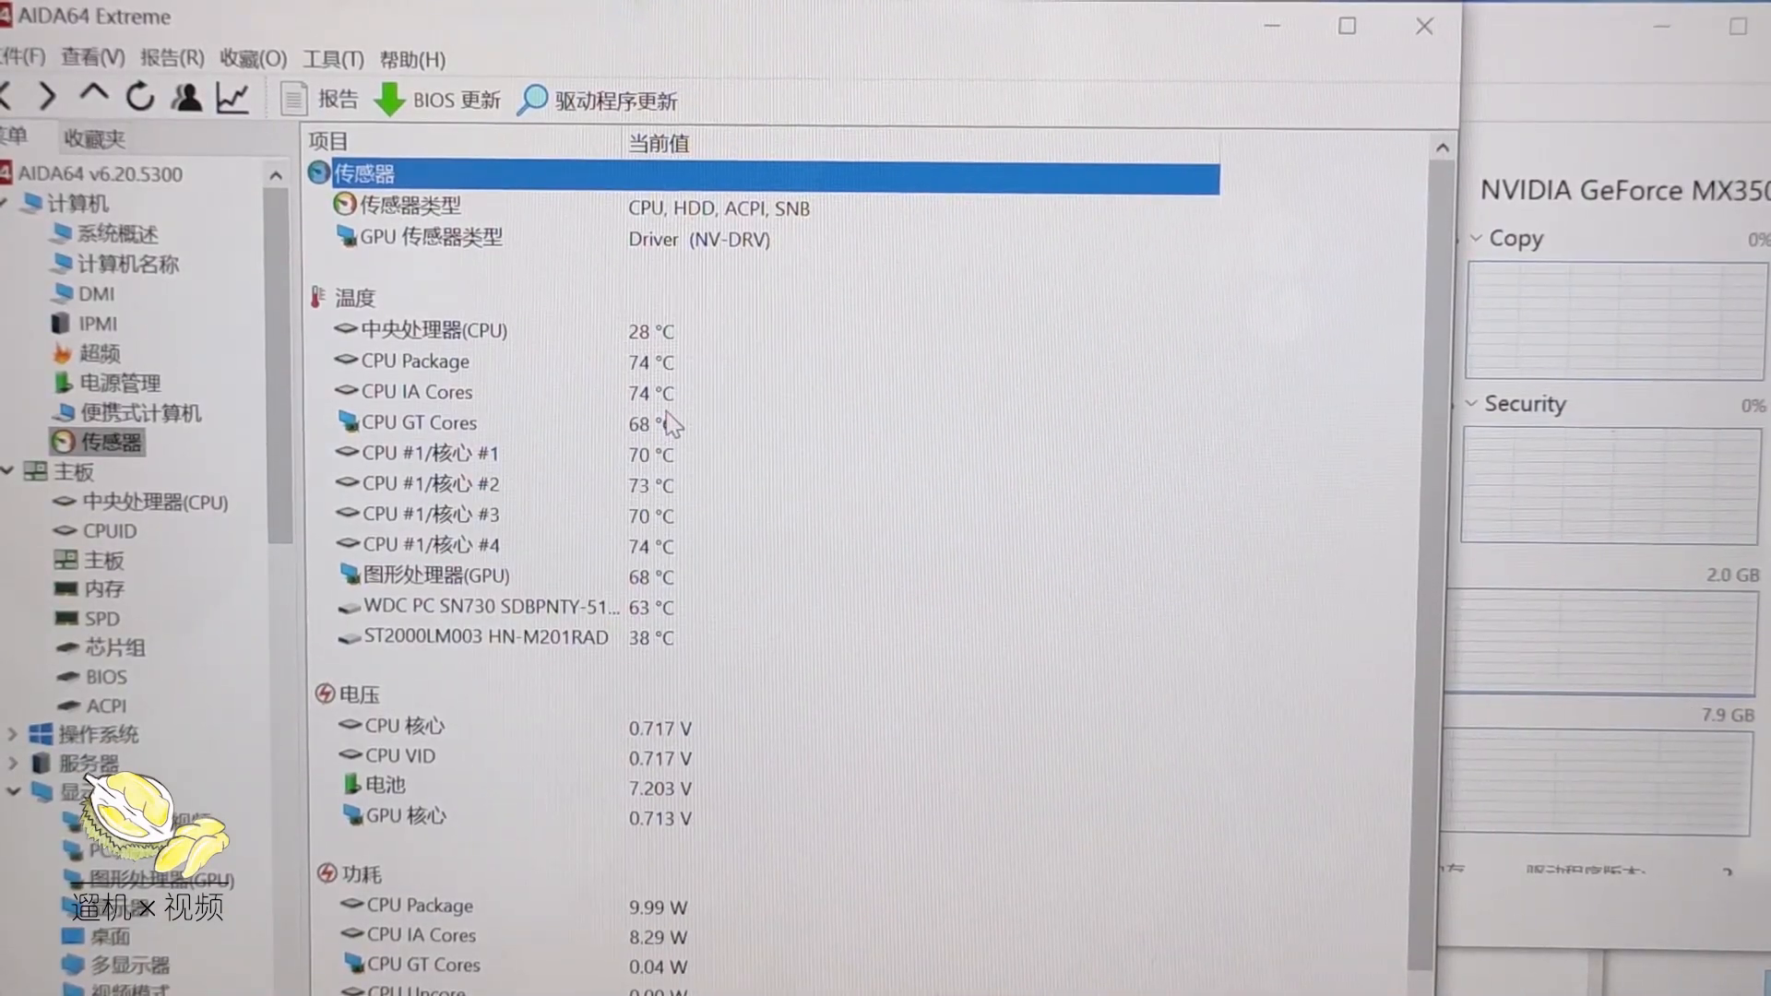
mouse_move(1110, 350)
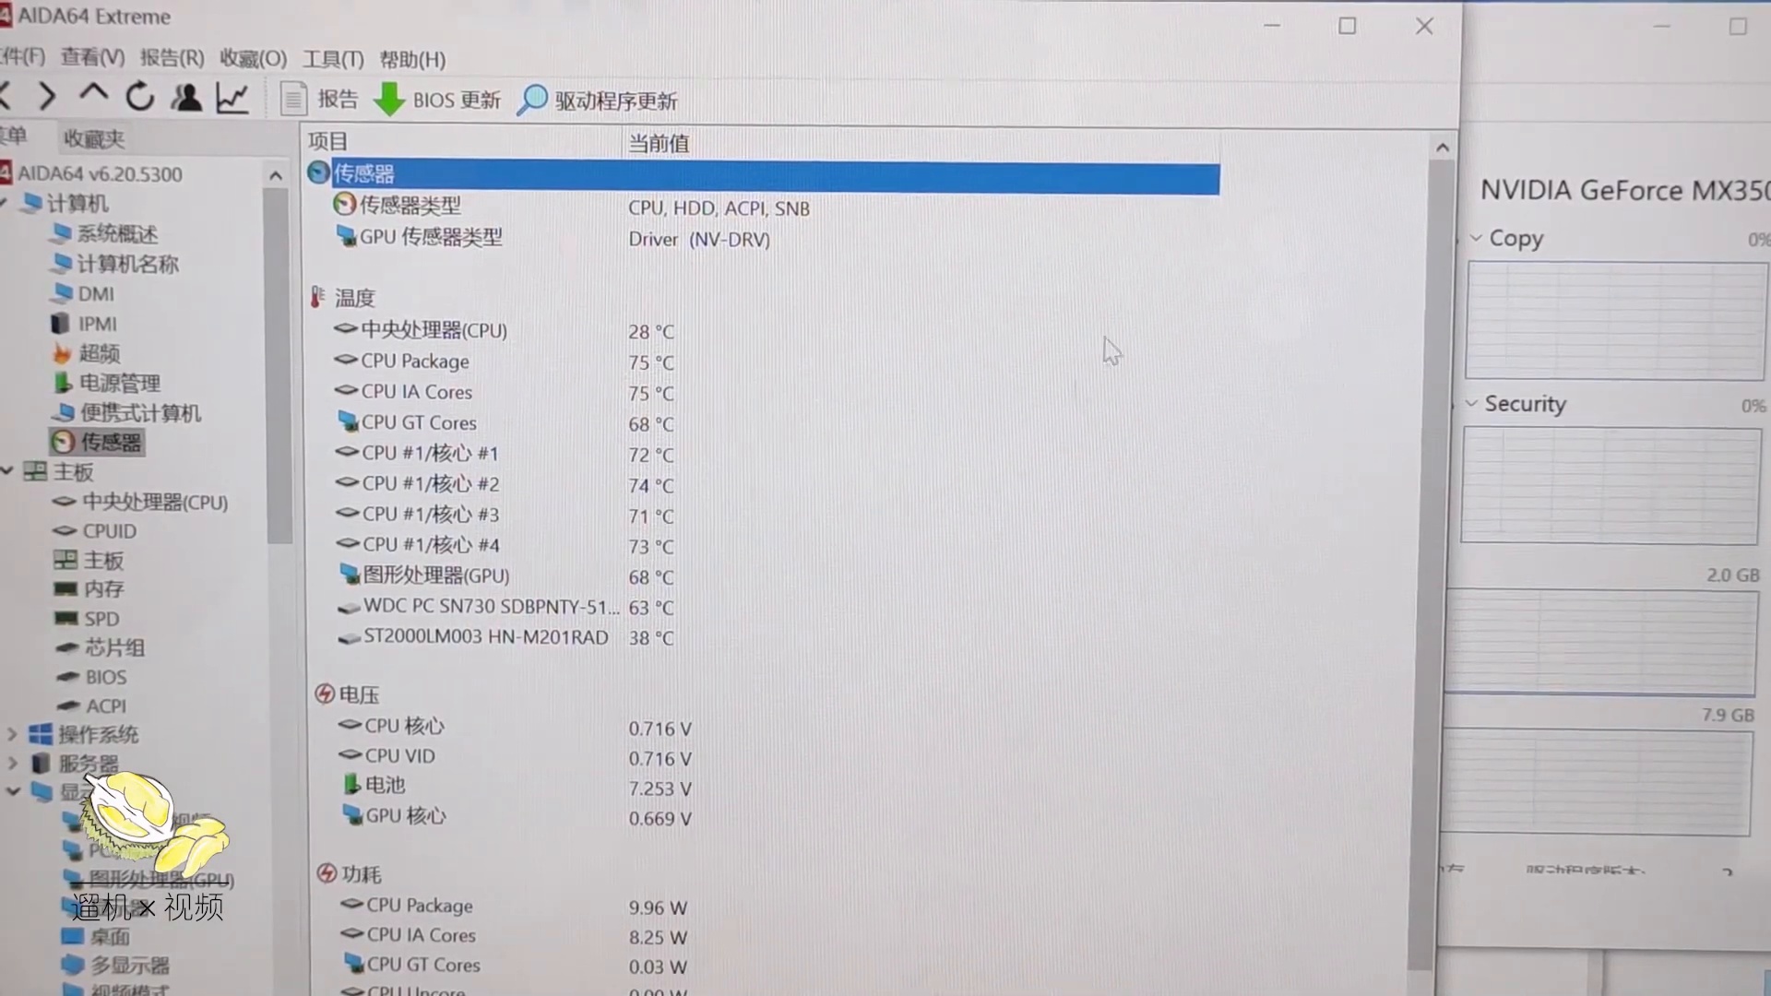